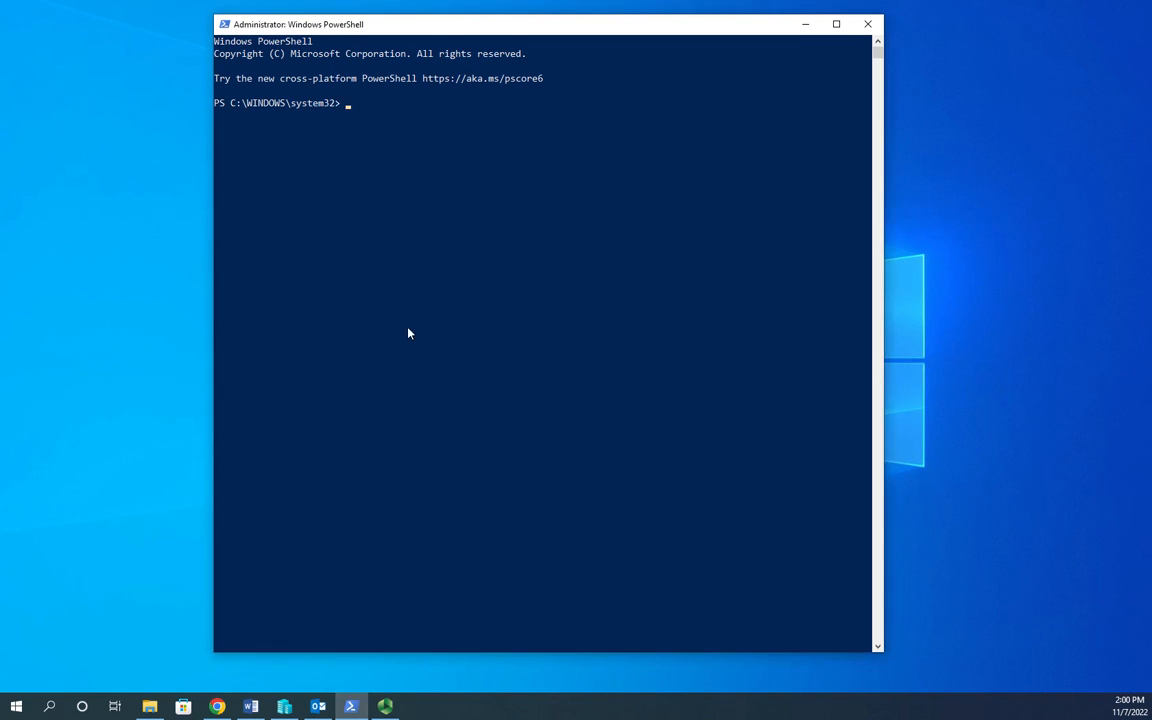
# - Run get-command -module pswindowsupdate to list the module's version 2.2.0.3 commands
pyautogui.write('get-command')
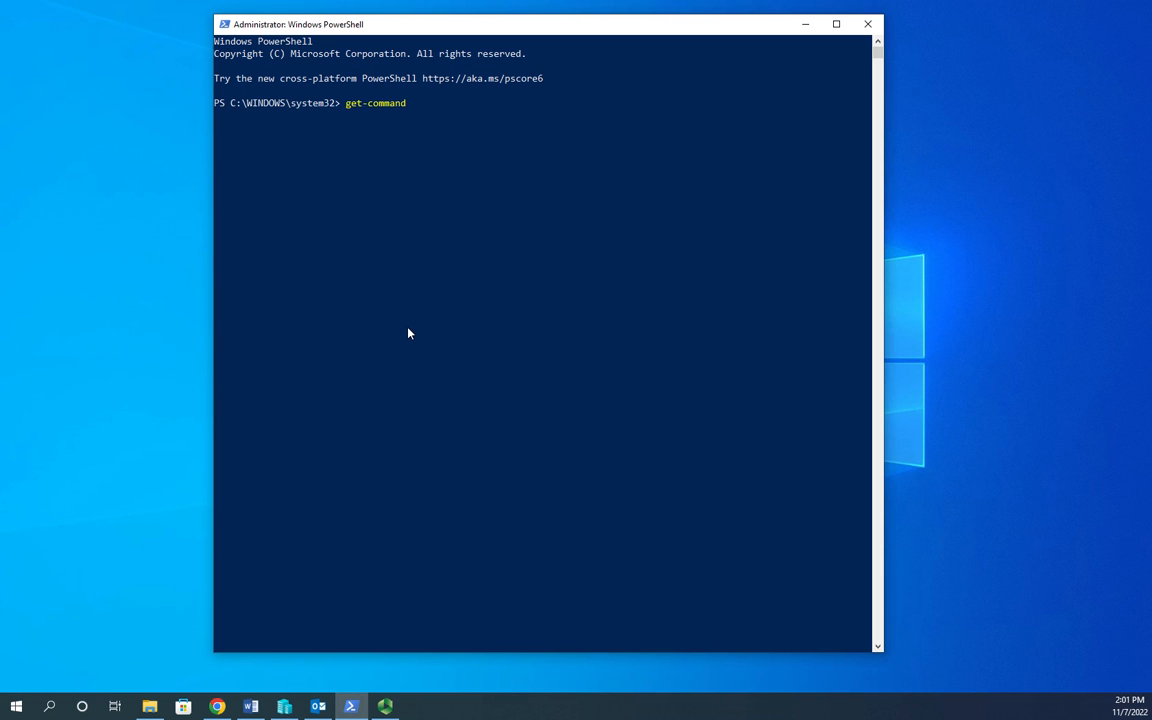
pyautogui.write('-module pswind')
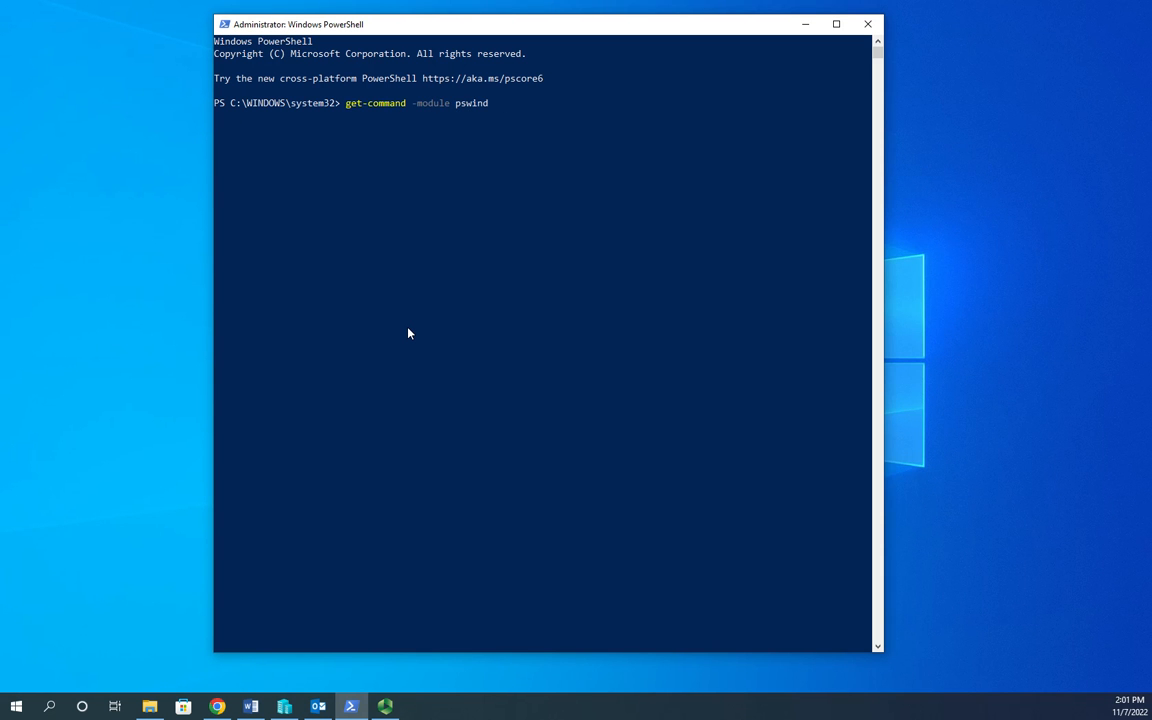
pyautogui.press('Return')
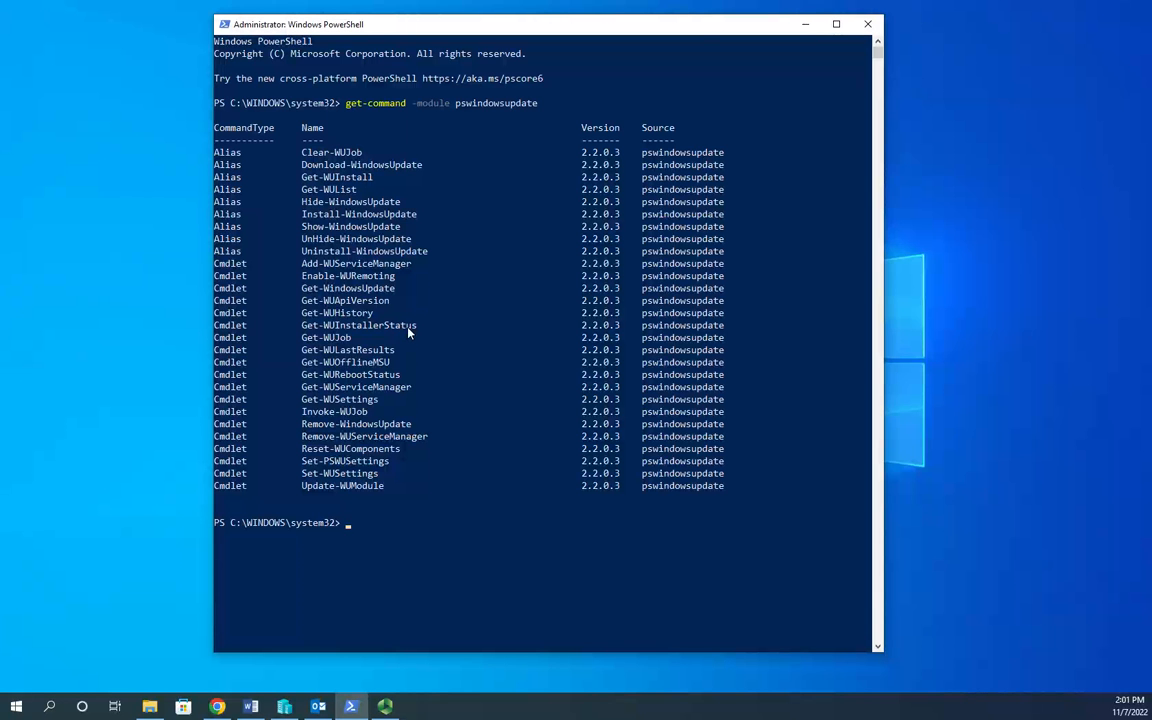
# - Run Get-WULastResults to show last search (11/7/2022) and installation (11/6/2022) dates
pyautogui.write('get-windowsup')
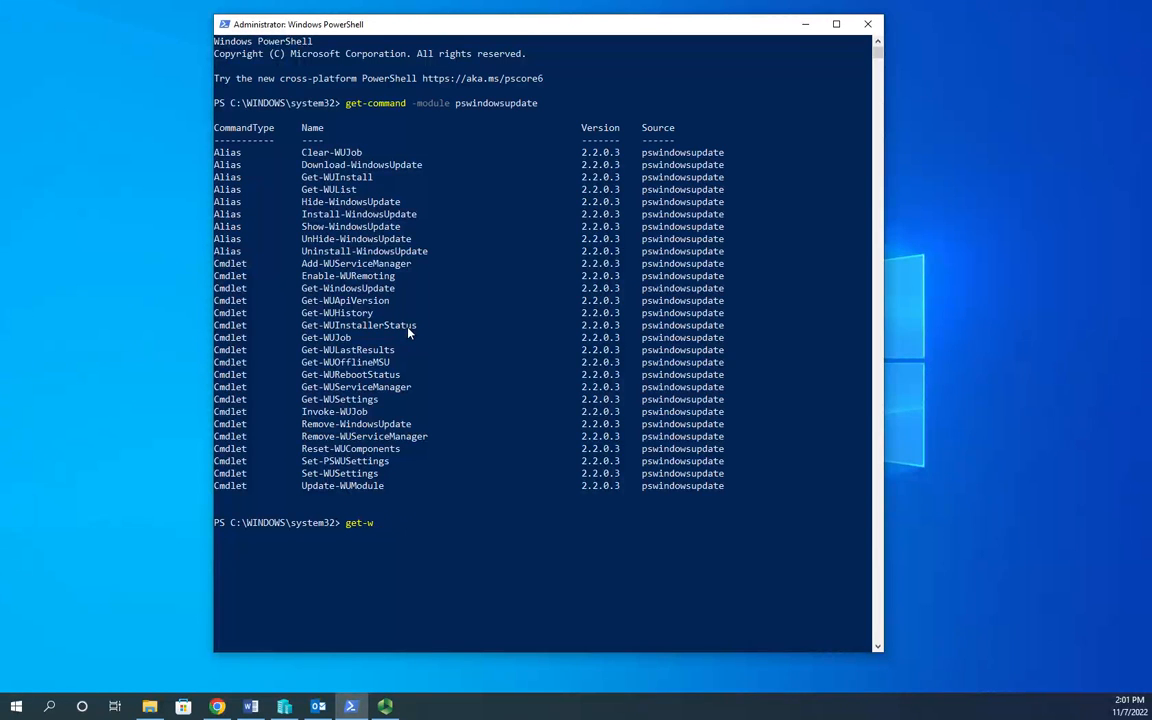
pyautogui.write('ulast')
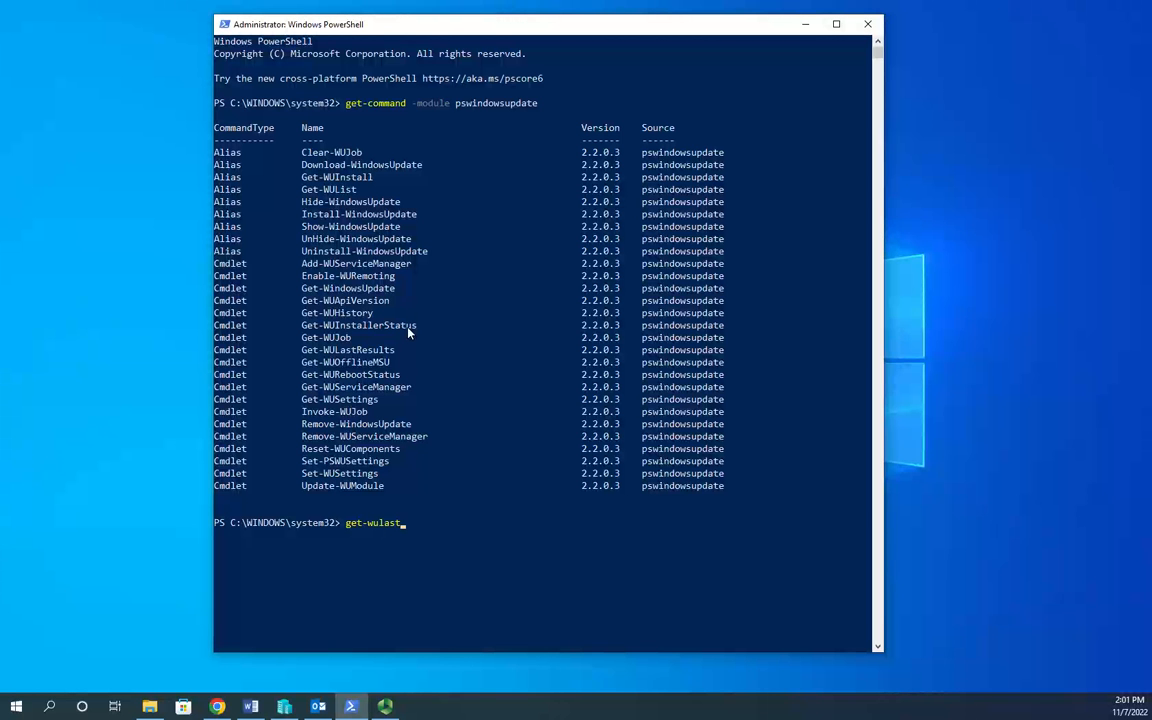
pyautogui.write('res')
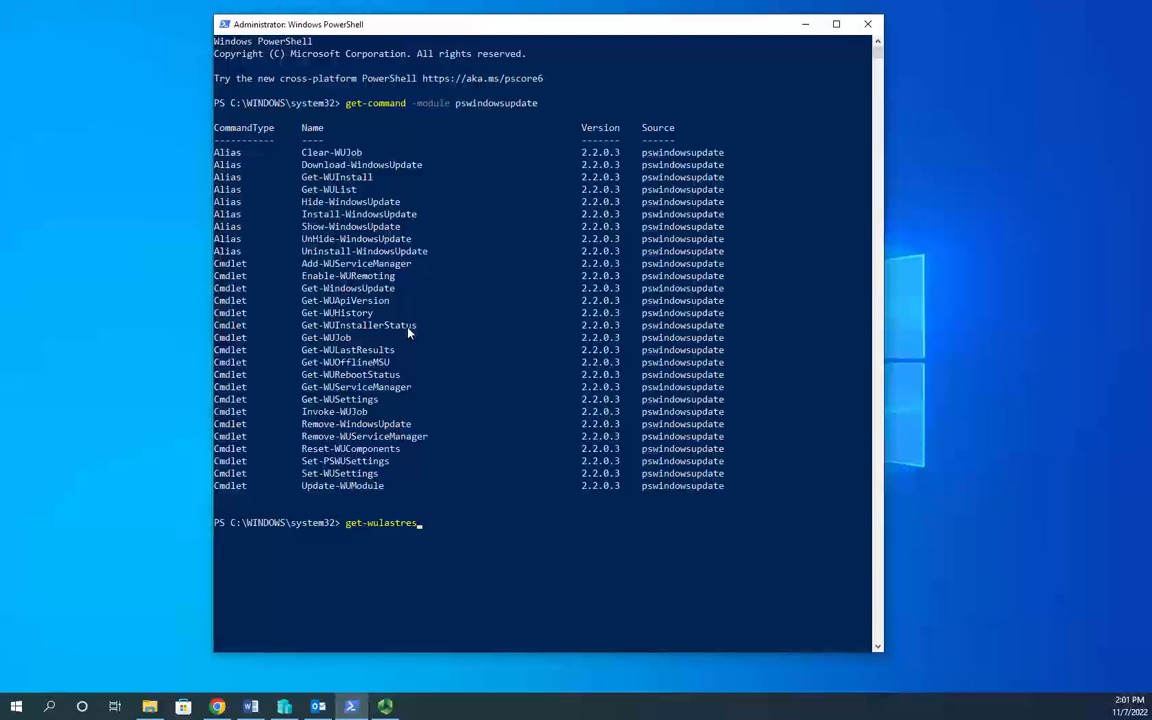
pyautogui.write('ults')
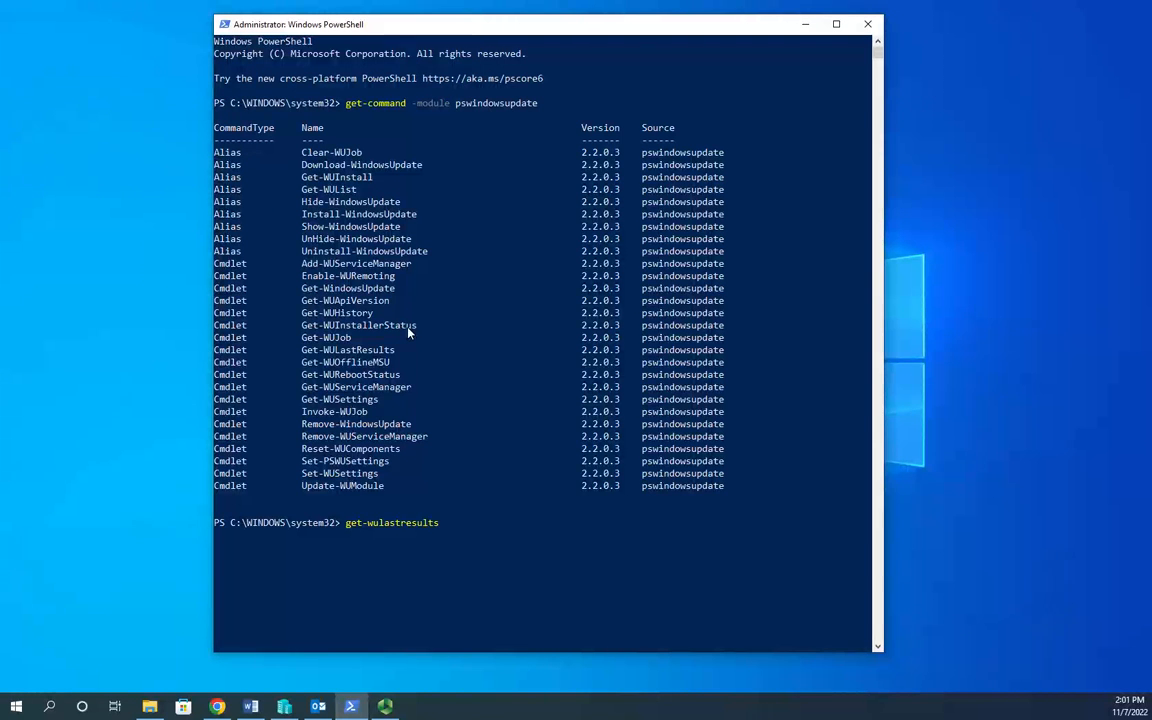
pyautogui.press('Return')
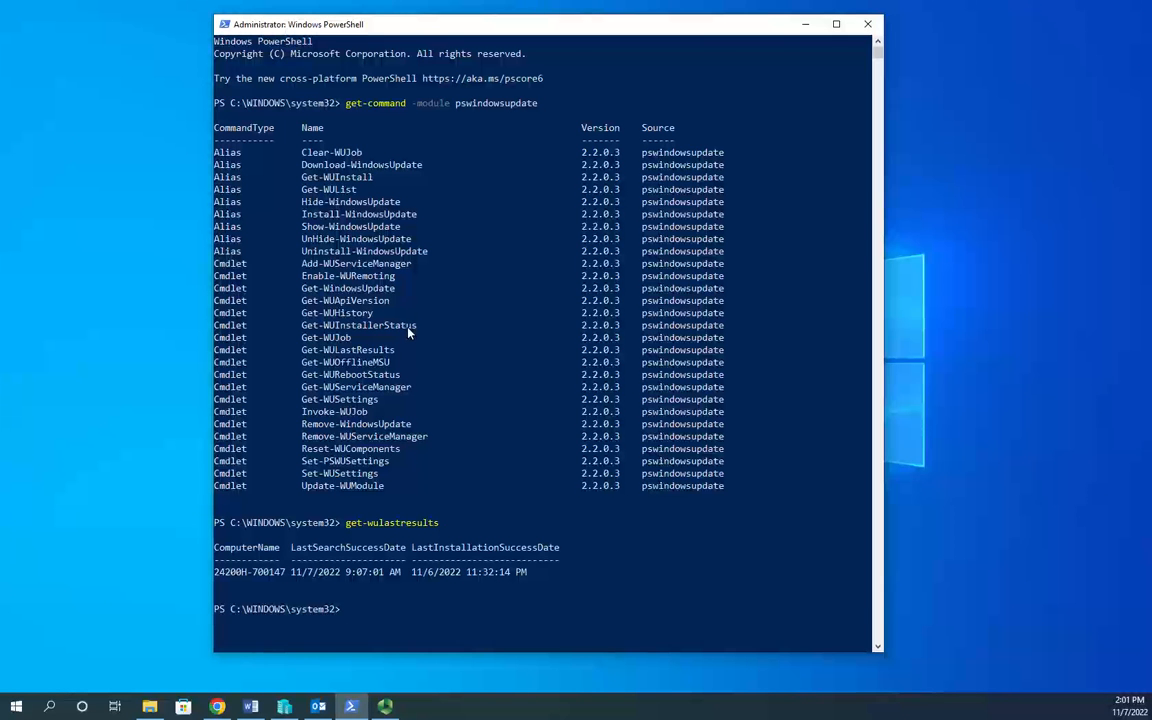
pyautogui.moveTo(332, 587)
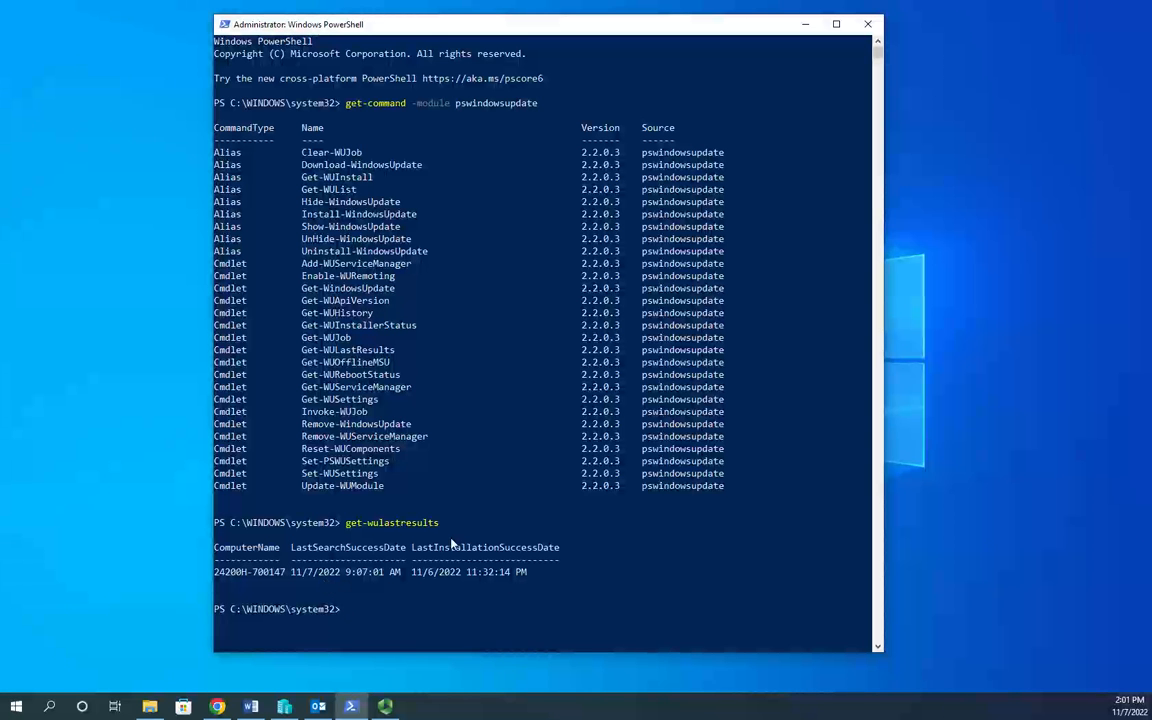
pyautogui.moveTo(556, 585)
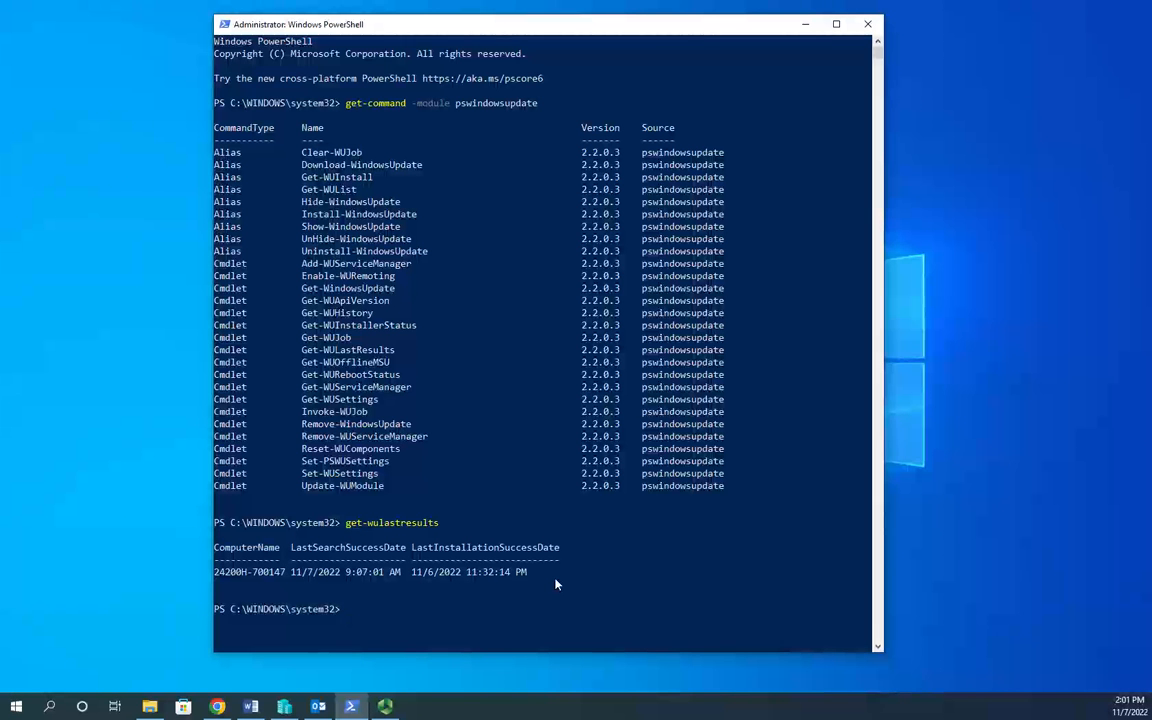
# - Run Get-WURebootStatus to confirm RebootRequired is False
pyautogui.write('get-wu')
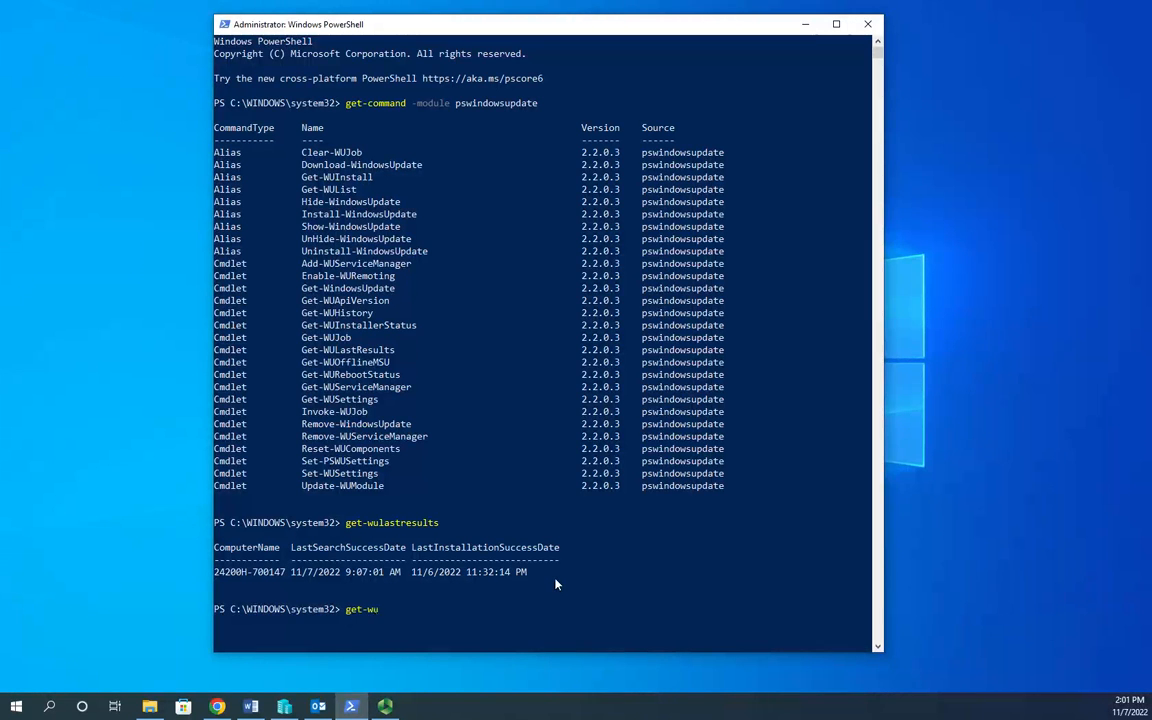
pyautogui.write('rebootstatus')
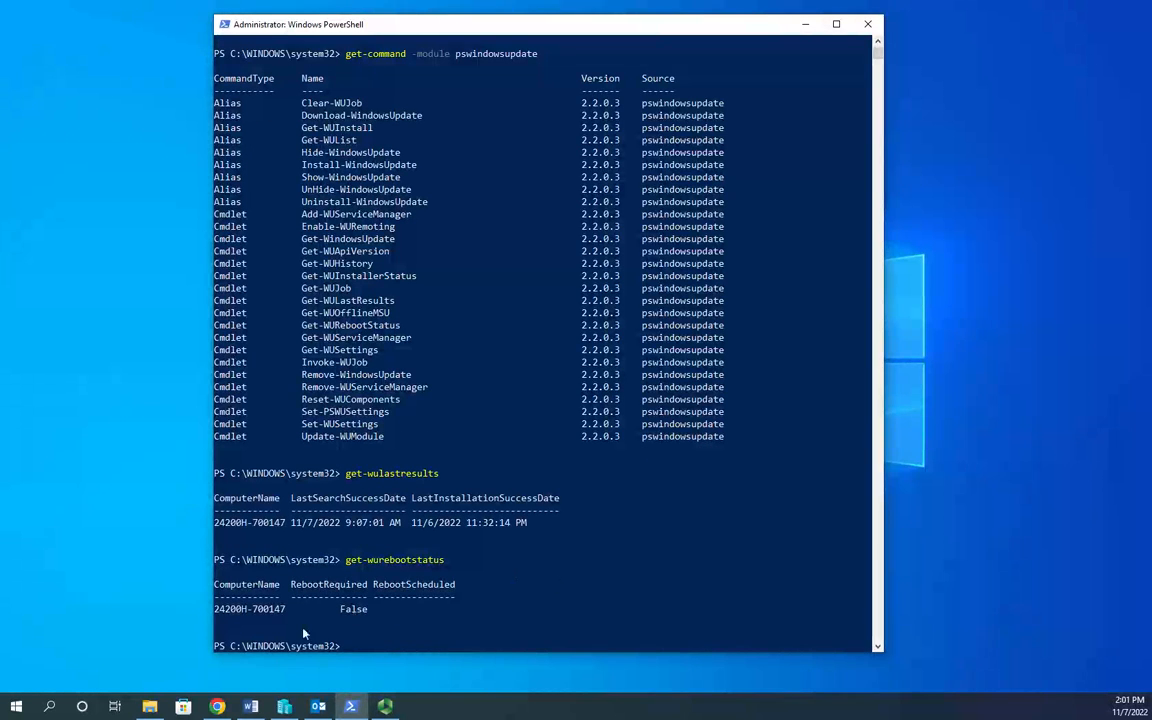
pyautogui.moveTo(331, 593)
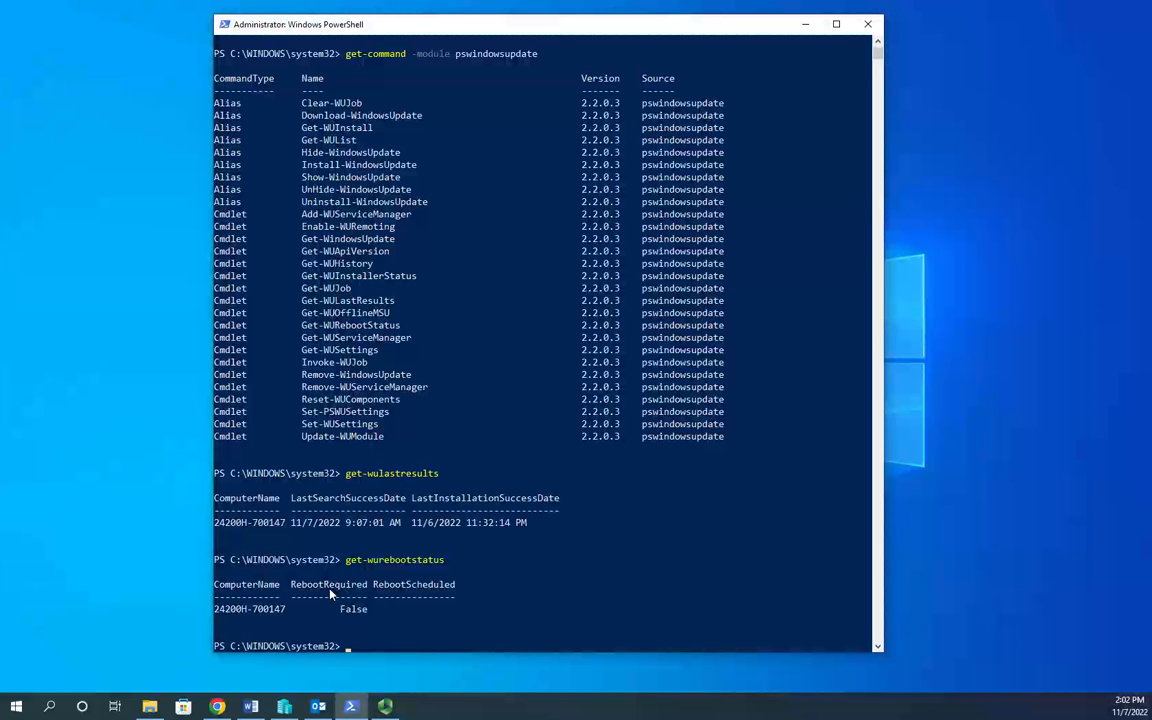
# - Run Get-WUInstallerStatus to confirm the installer's IsBusy is False
pyautogui.write('get')
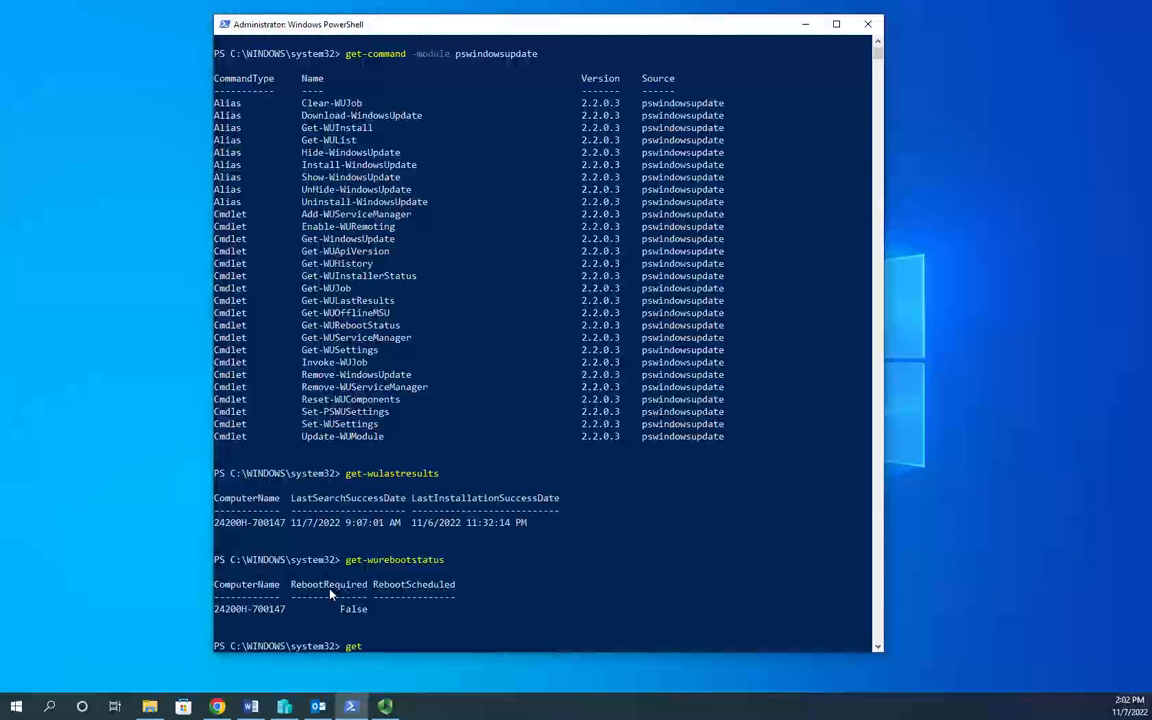
pyautogui.write('-wuinstallerstatus')
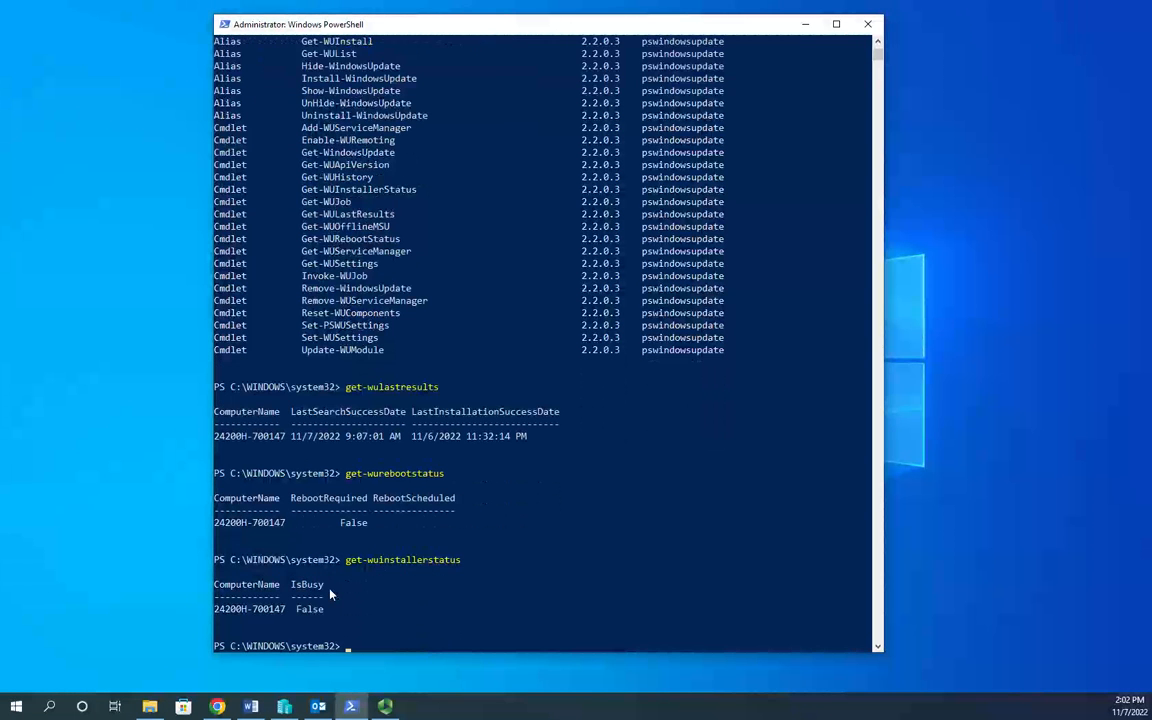
pyautogui.moveTo(266, 622)
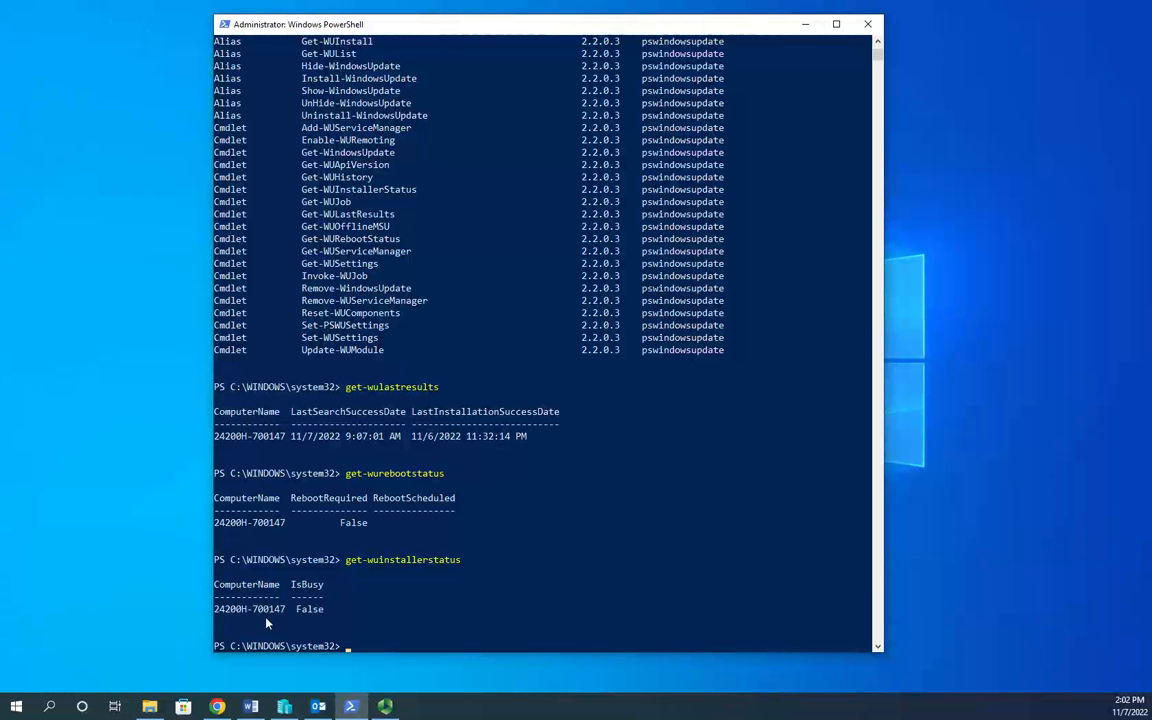
pyautogui.moveTo(224, 586)
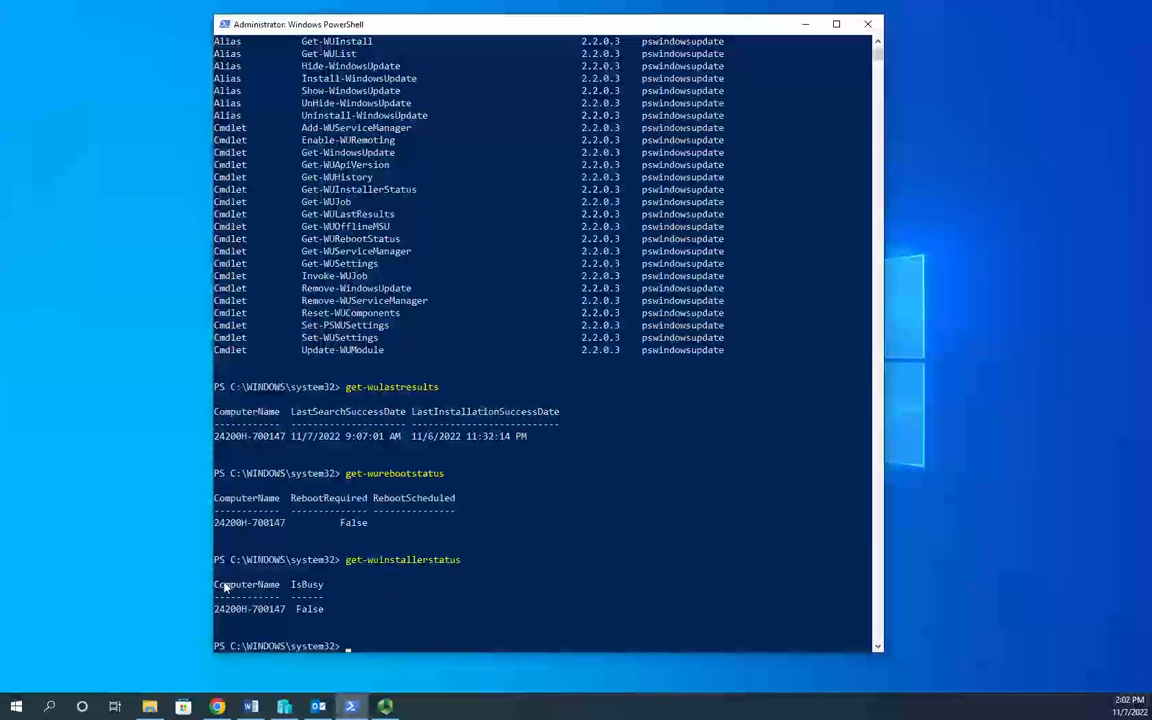
pyautogui.moveTo(530, 543)
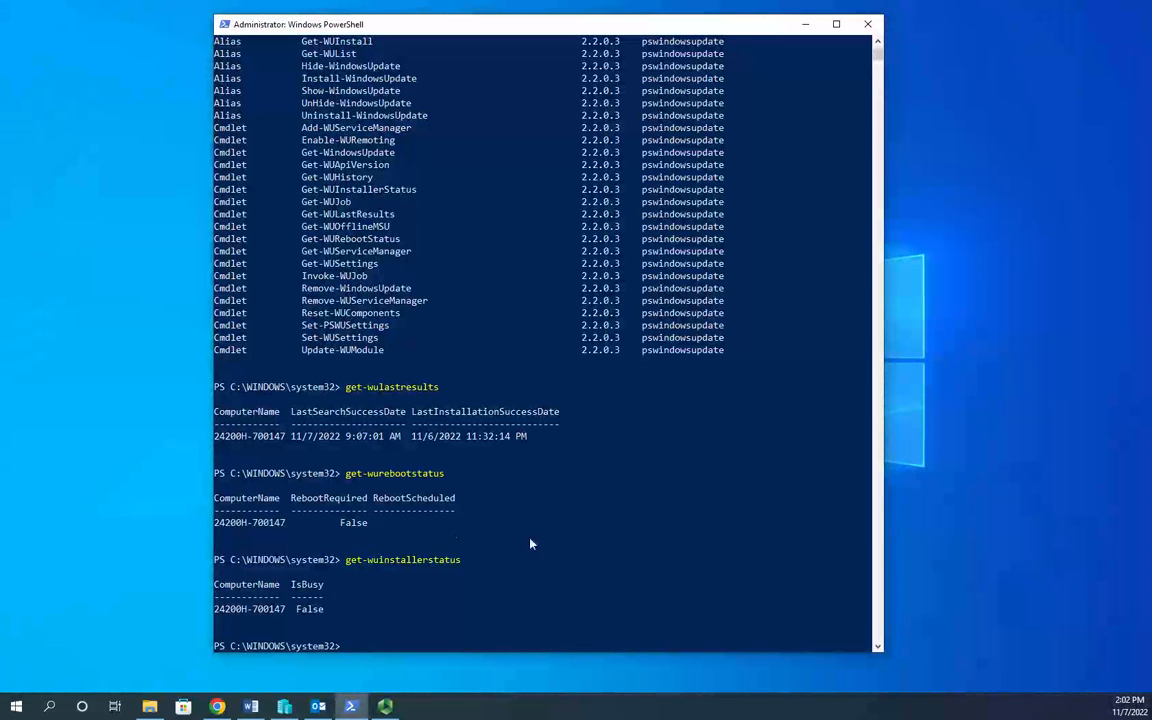
# - Display paged help for Get-WURebootStatus with its synopsis, syntax and description
pyautogui.write('get-help')
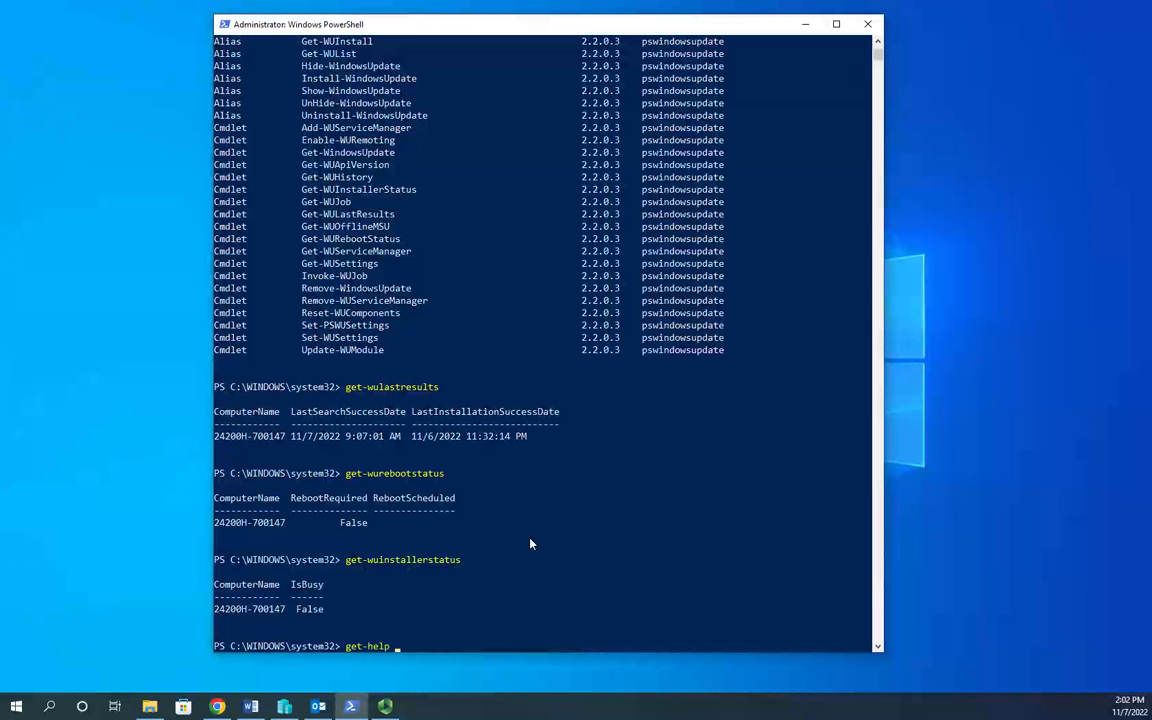
pyautogui.write('get')
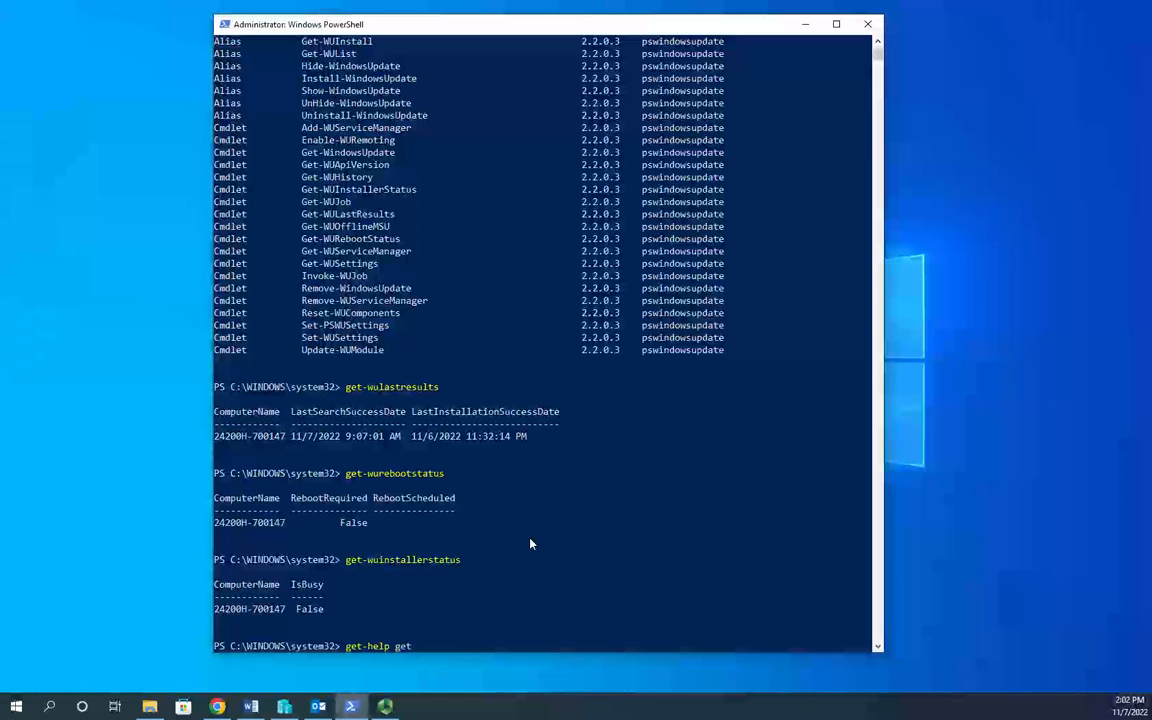
pyautogui.write('wurebook')
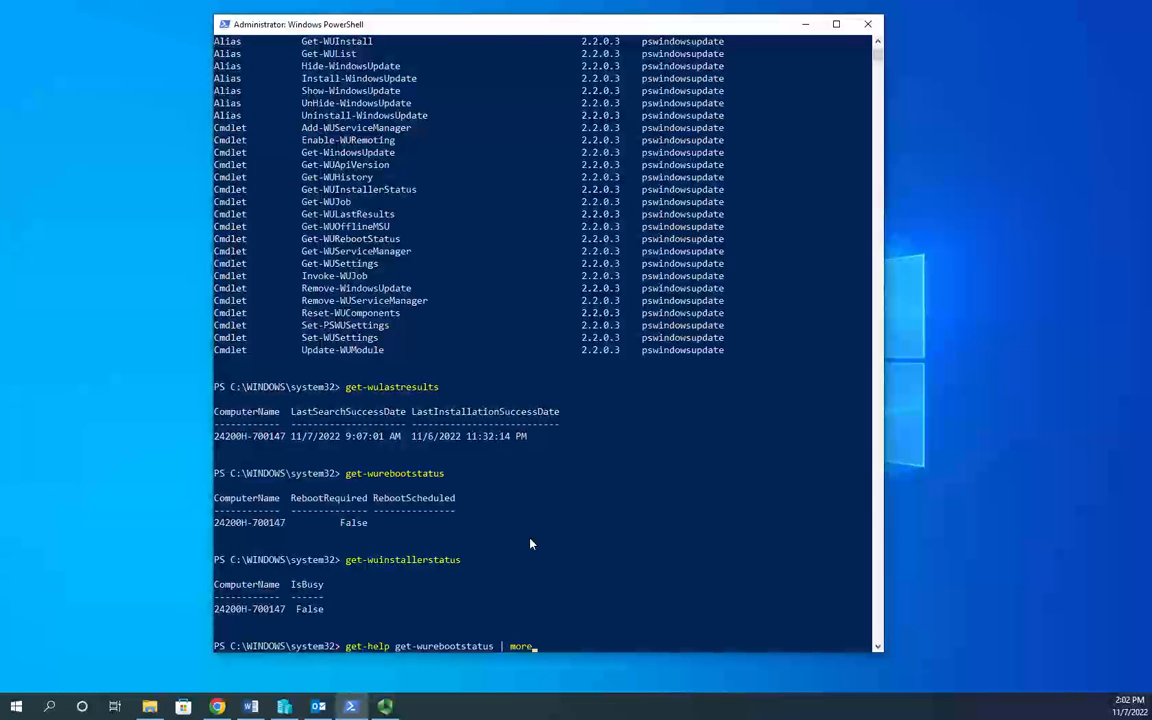
pyautogui.press('Return')
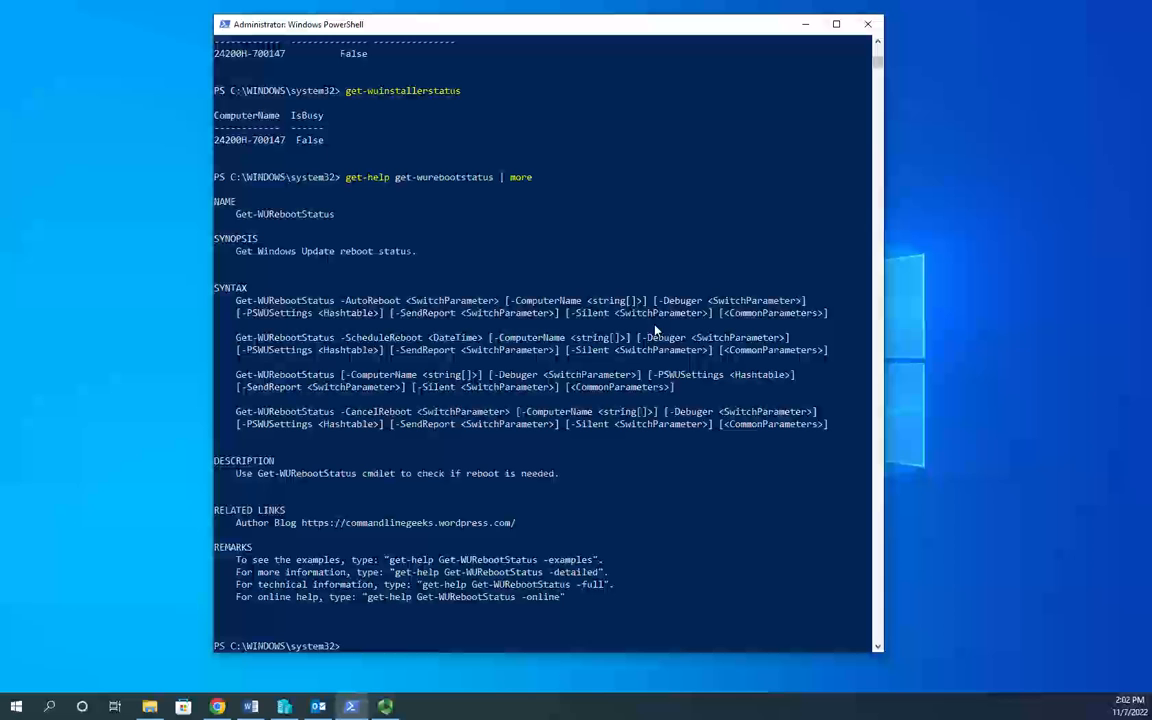
pyautogui.moveTo(650, 297)
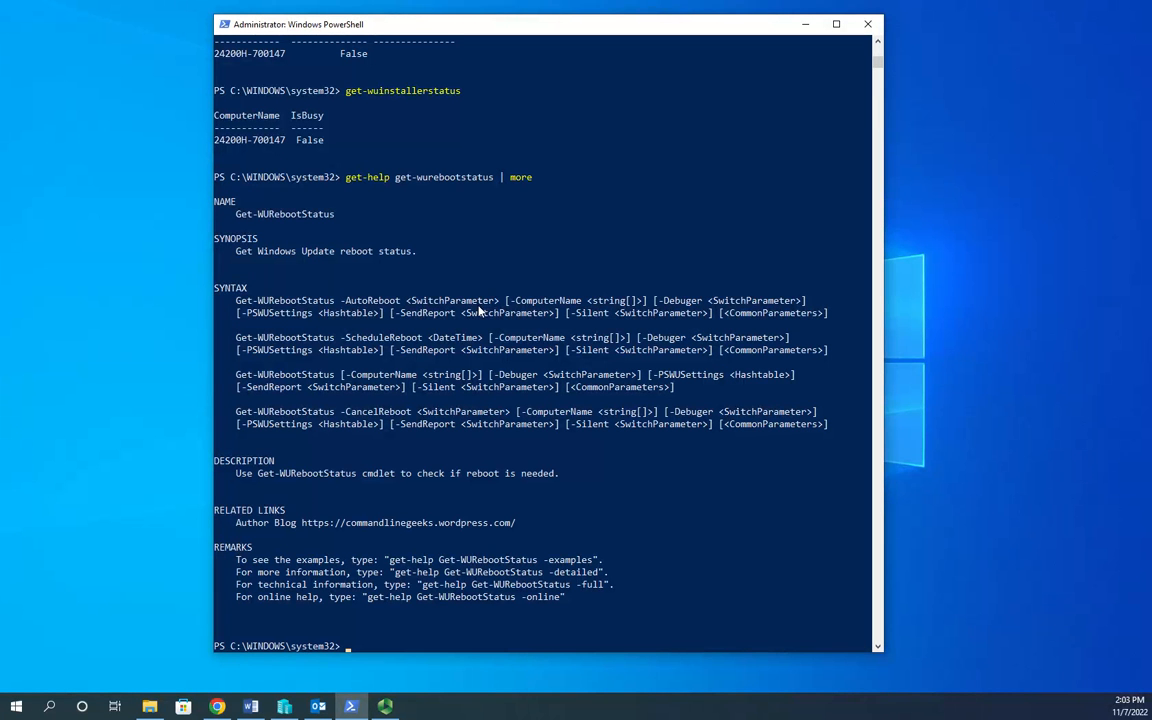
pyautogui.moveTo(685, 597)
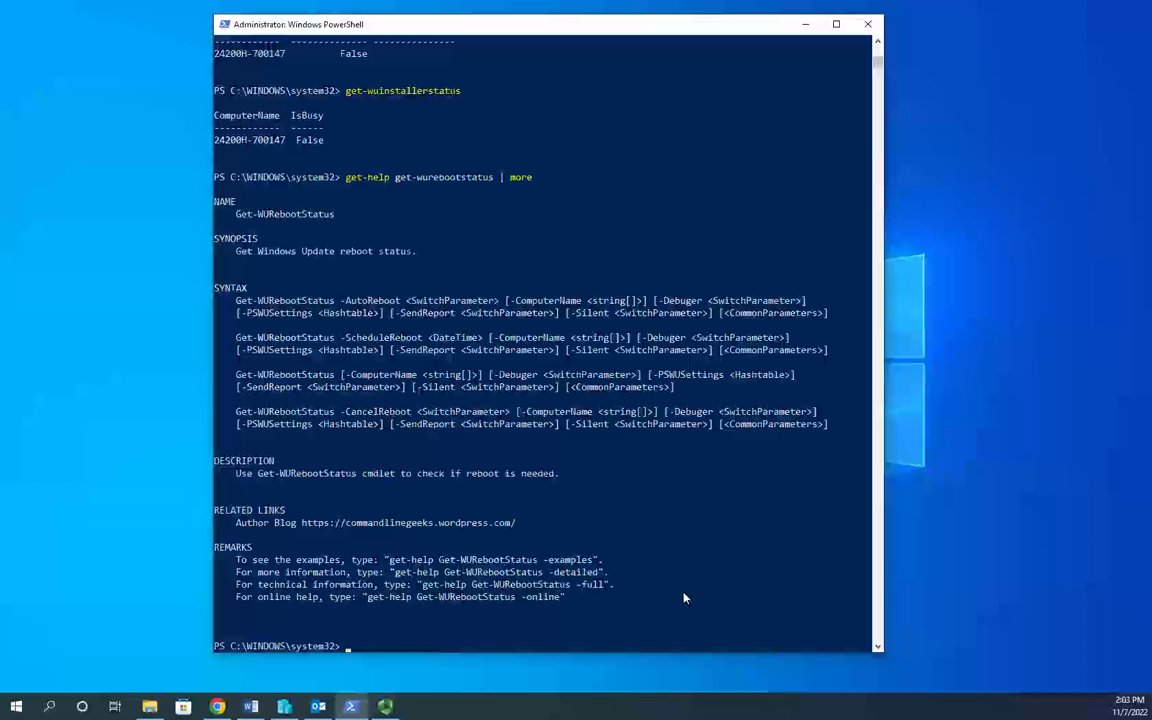
# - Display get-help get-wuhistory | more, describing how to list installed update history
pyautogui.write('get-')
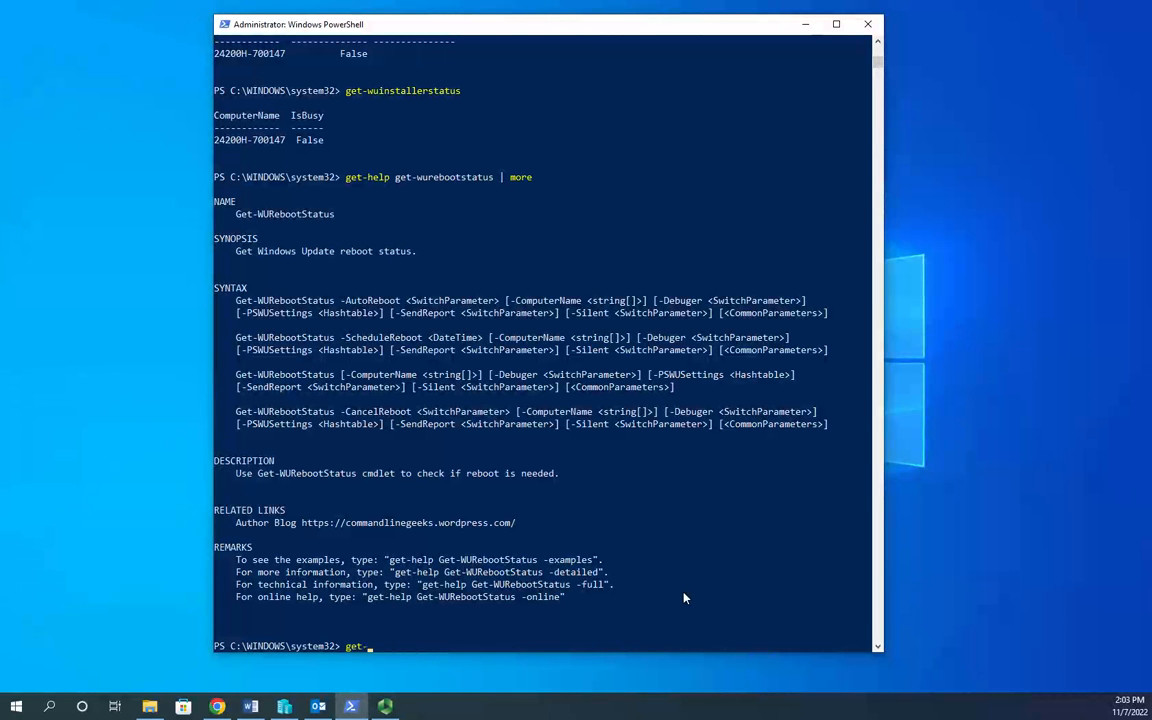
pyautogui.write('help g')
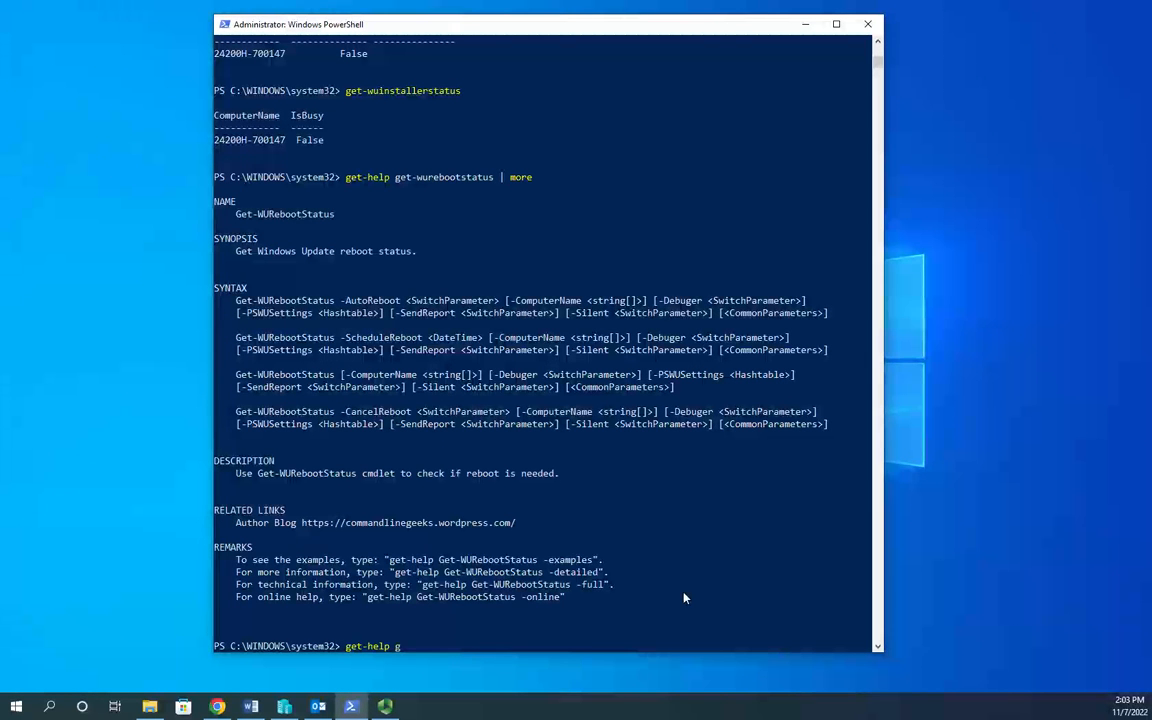
pyautogui.write('et-w')
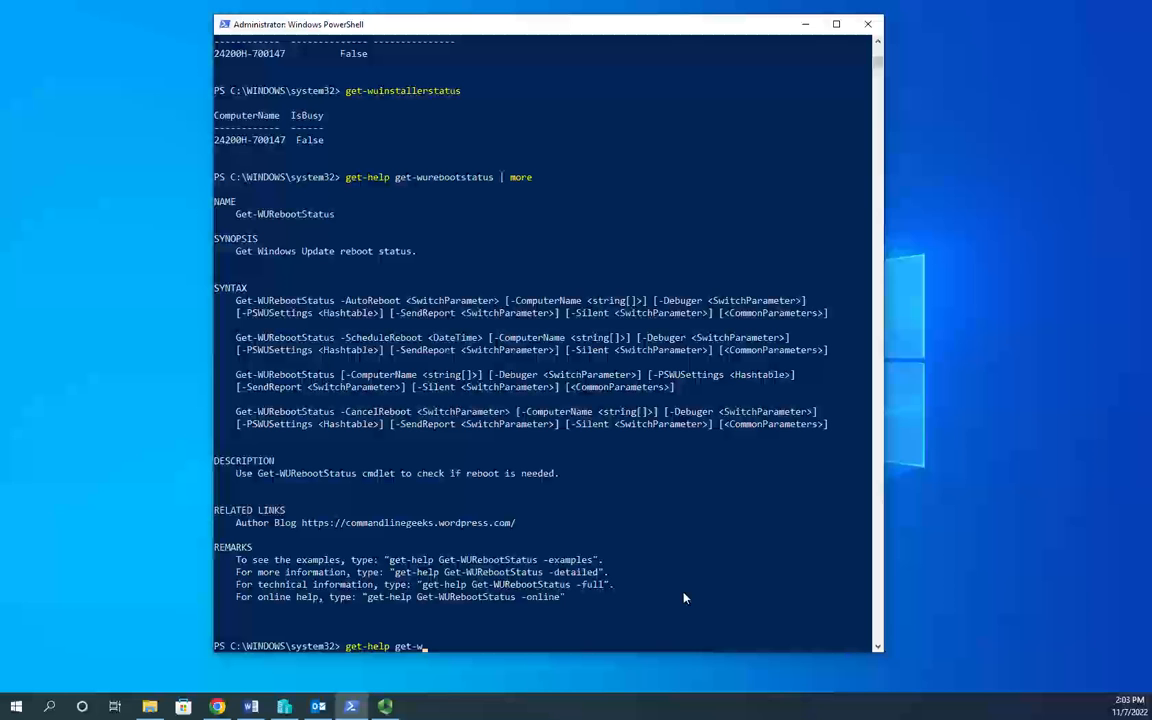
pyautogui.write('u')
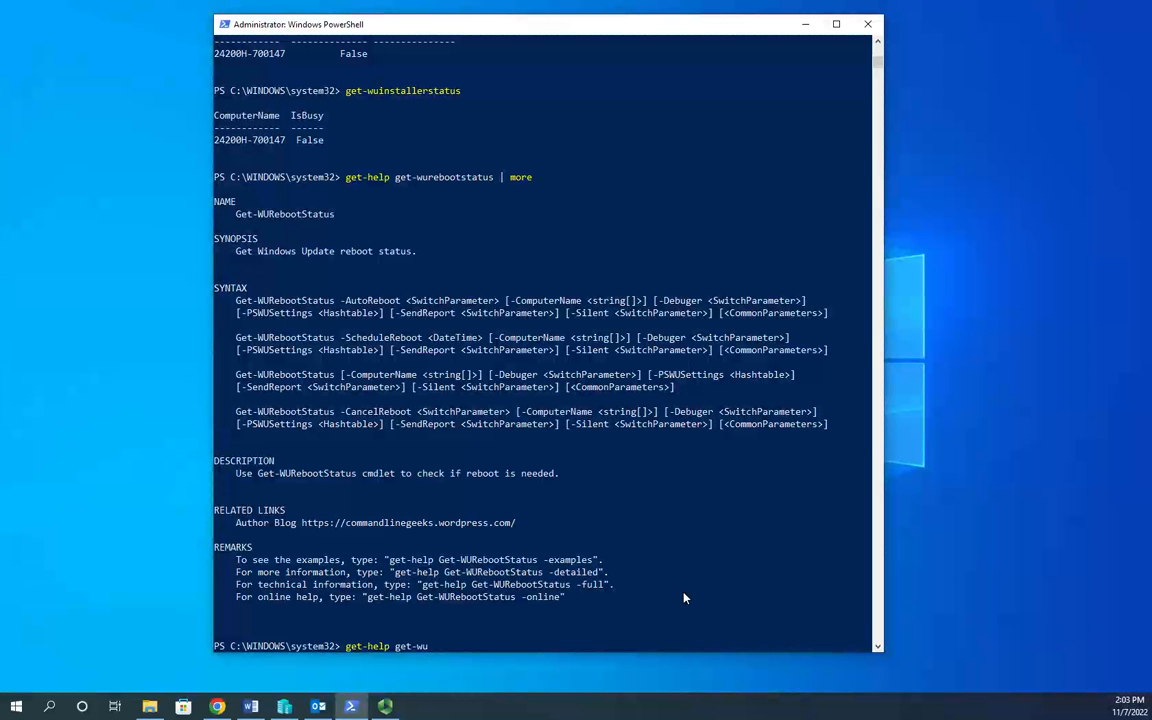
pyautogui.write('history')
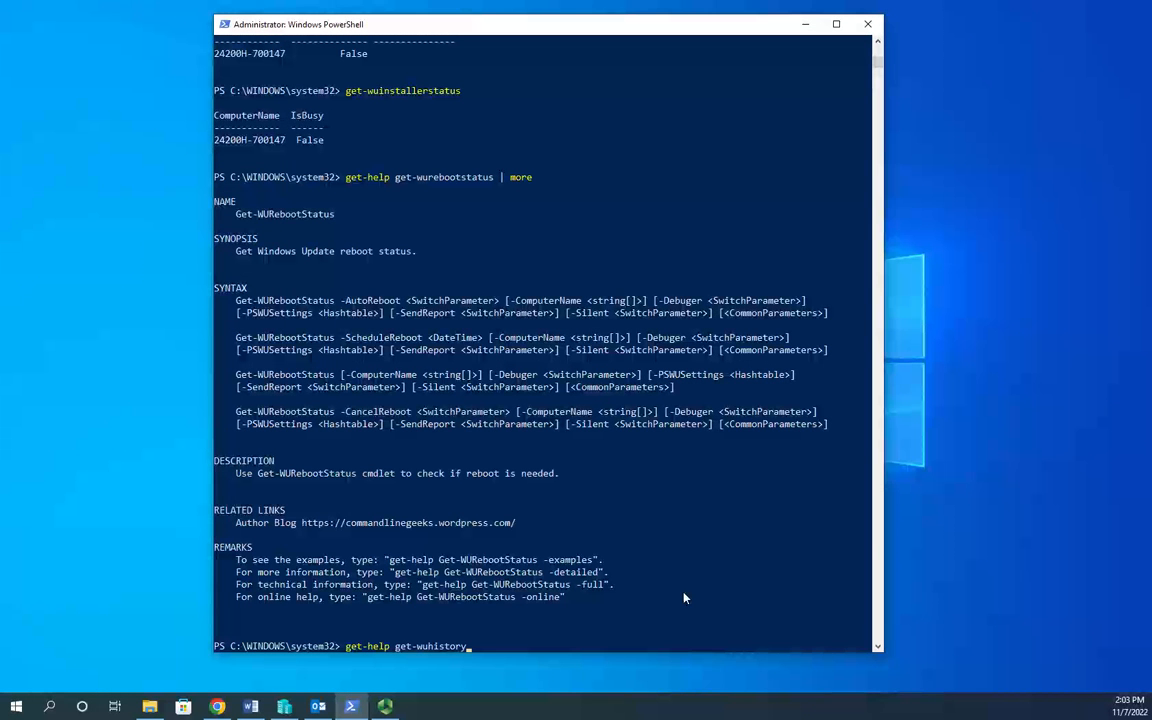
pyautogui.press('Return')
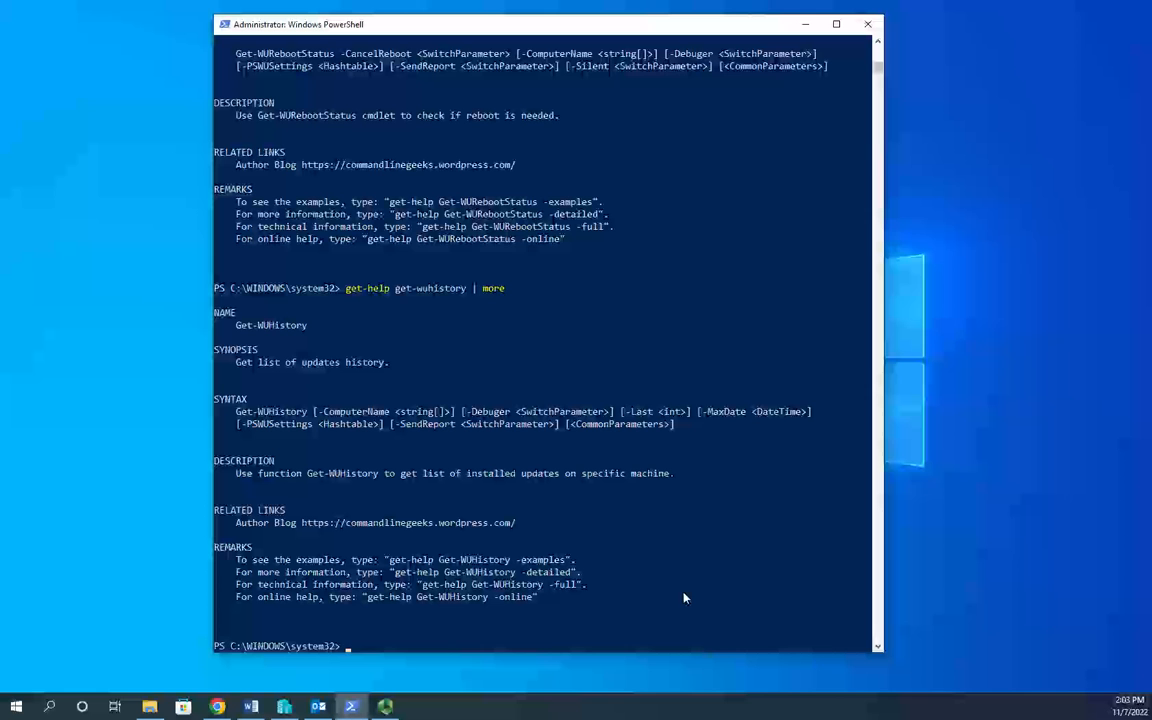
pyautogui.moveTo(548, 165)
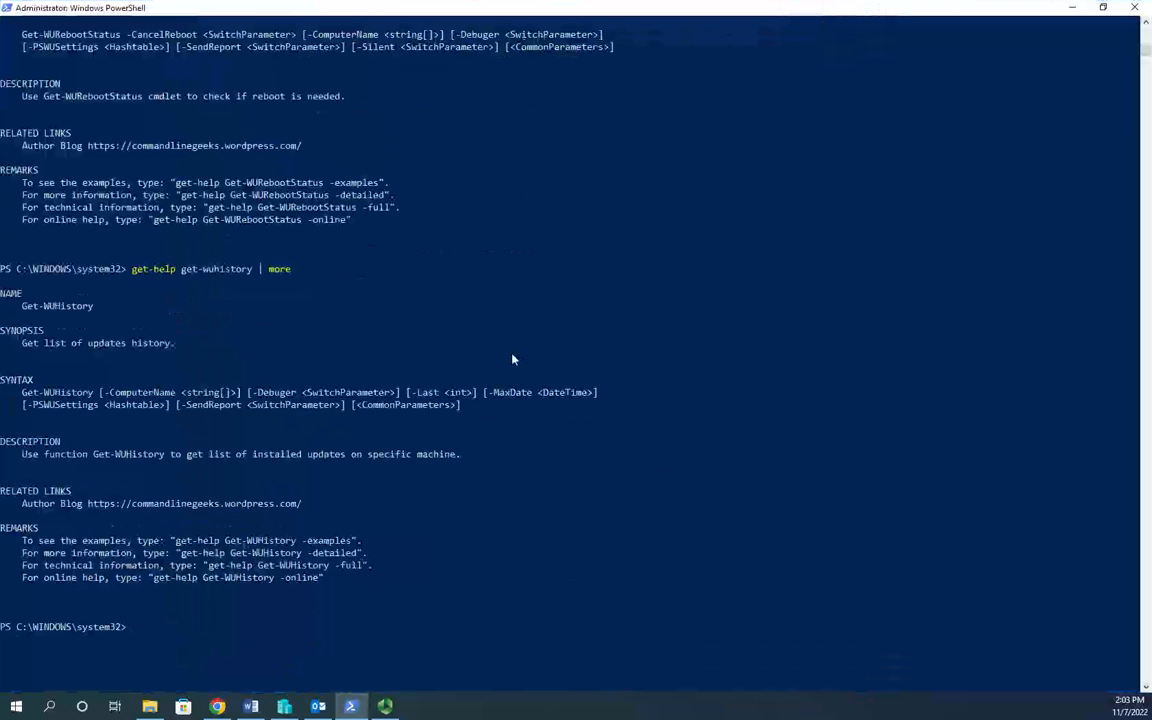
# - Scroll up and back down through the Get-WUHistory help output
pyautogui.scroll(3)
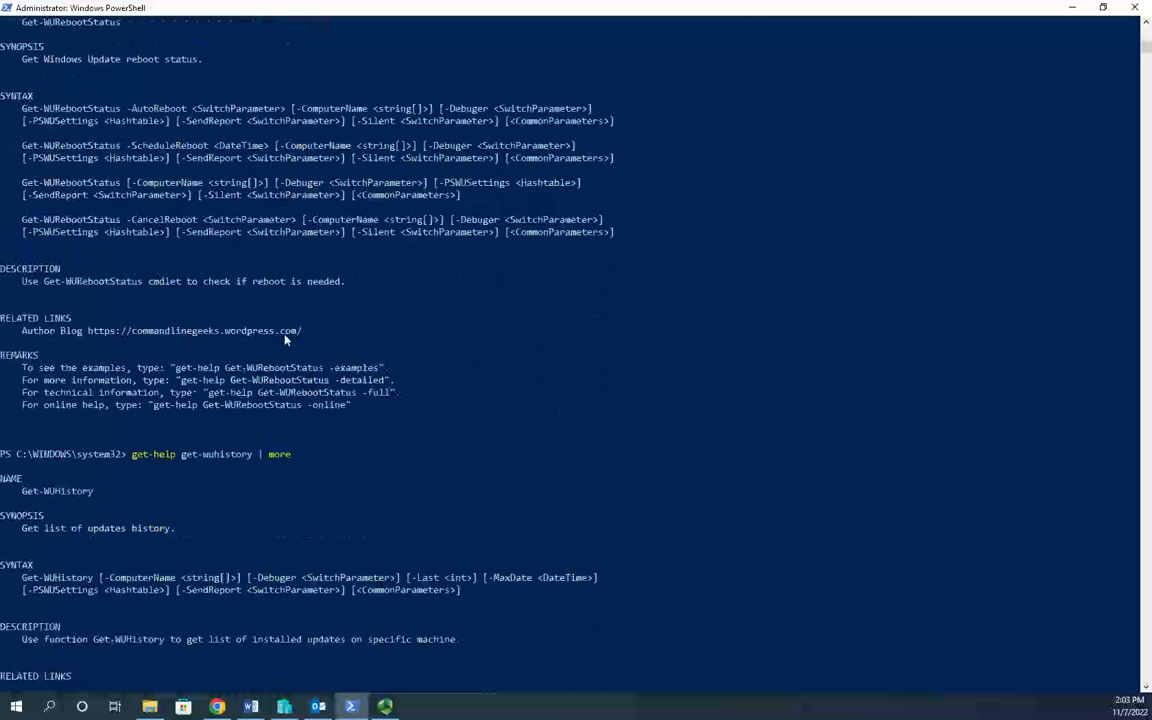
pyautogui.scroll(-3)
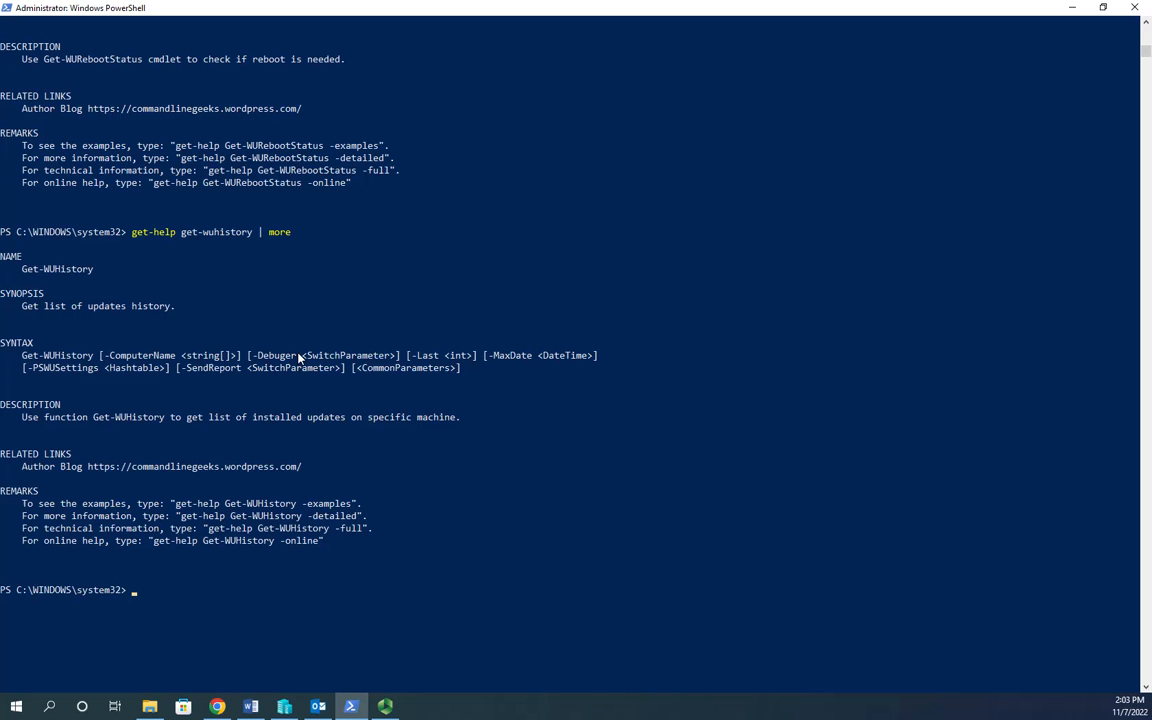
pyautogui.moveTo(464, 350)
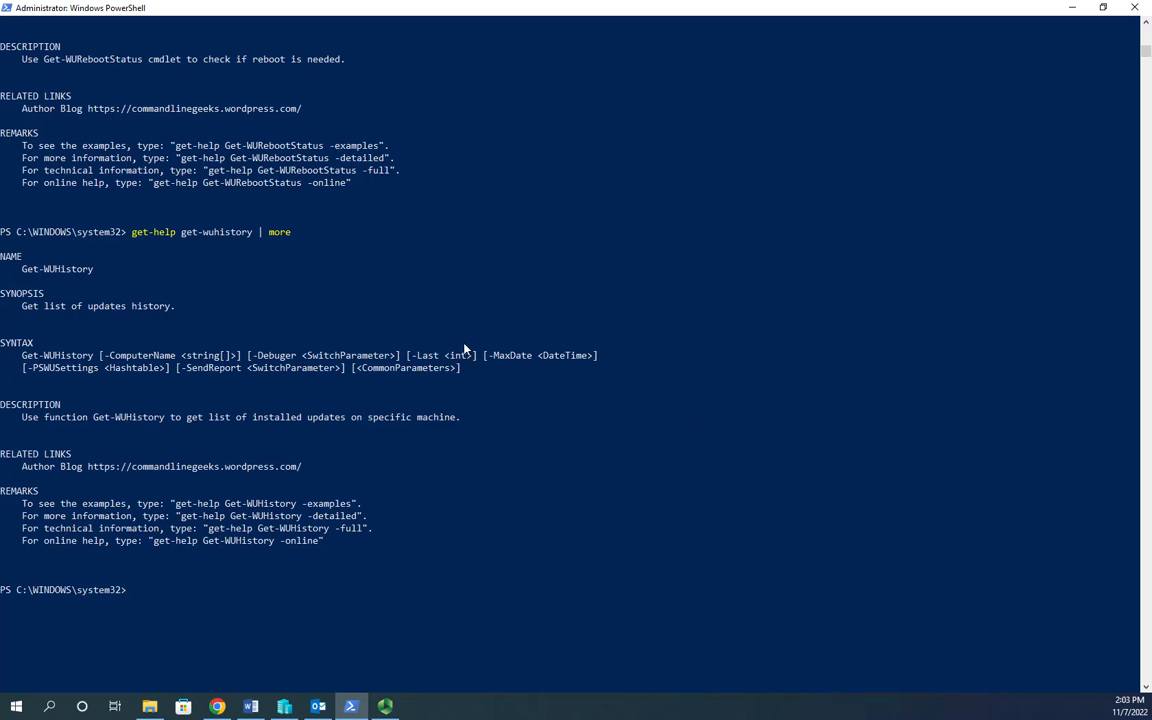
pyautogui.moveTo(483, 492)
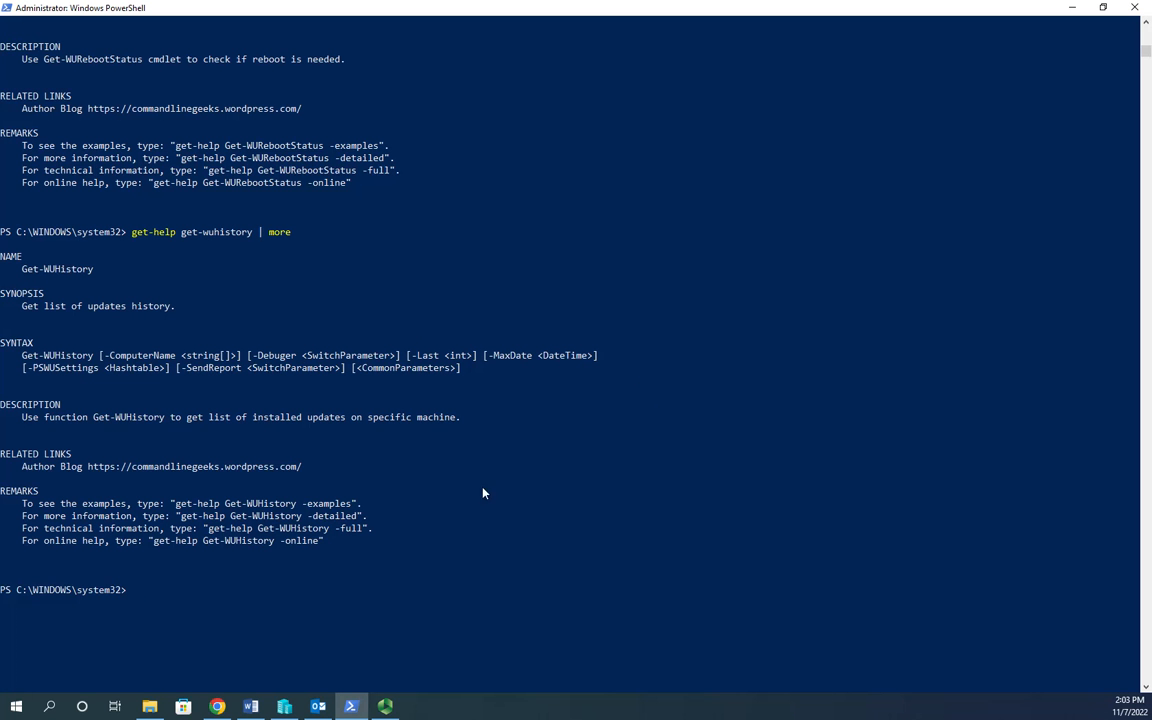
pyautogui.moveTo(367, 593)
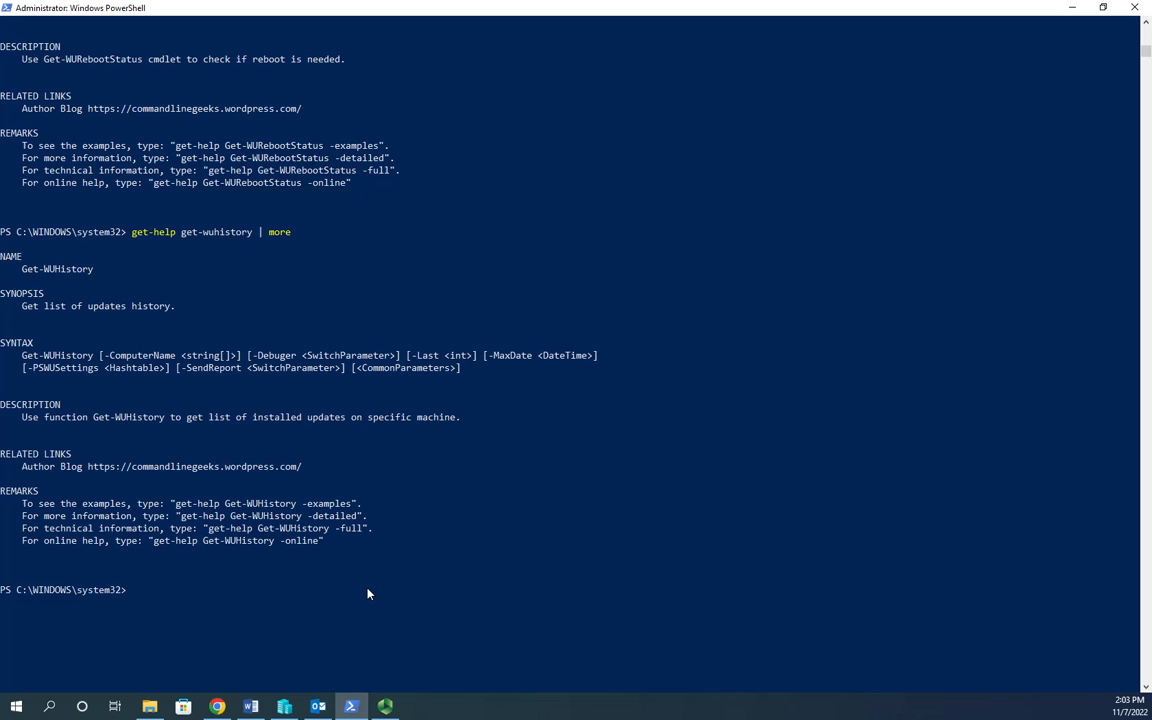
# - Run get-wuhistory -last 15, showing one failed WINDOWSCAMERA installation
pyautogui.write('get-')
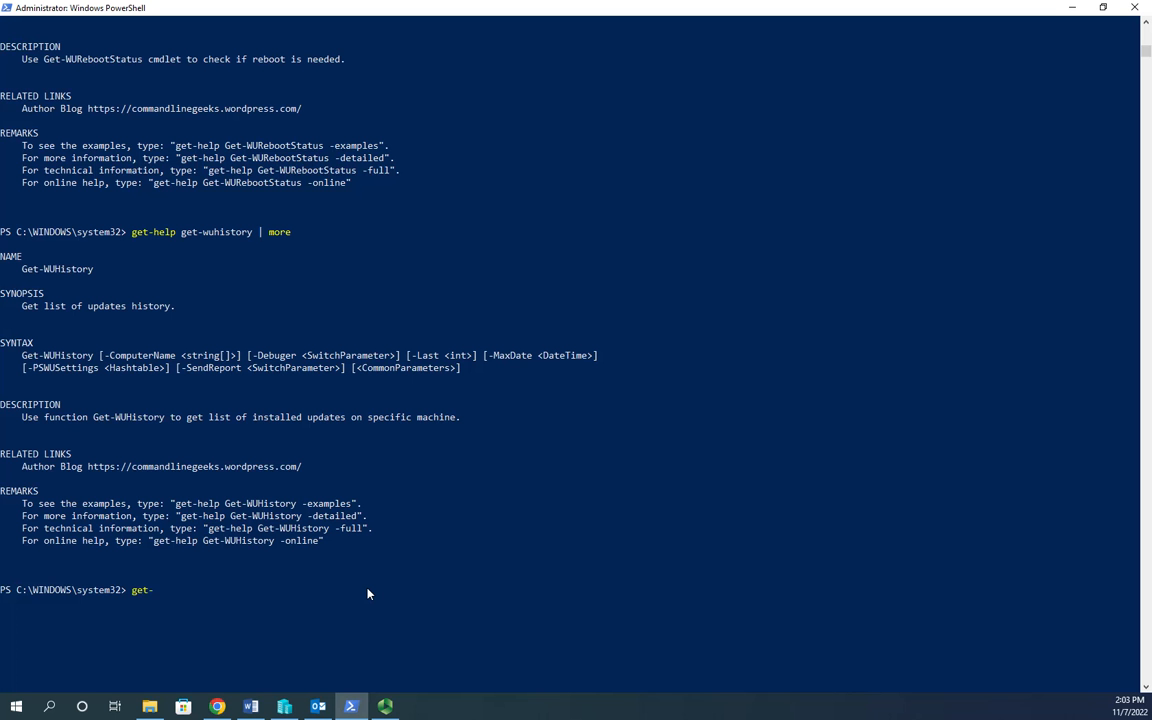
pyautogui.write('wuhistory')
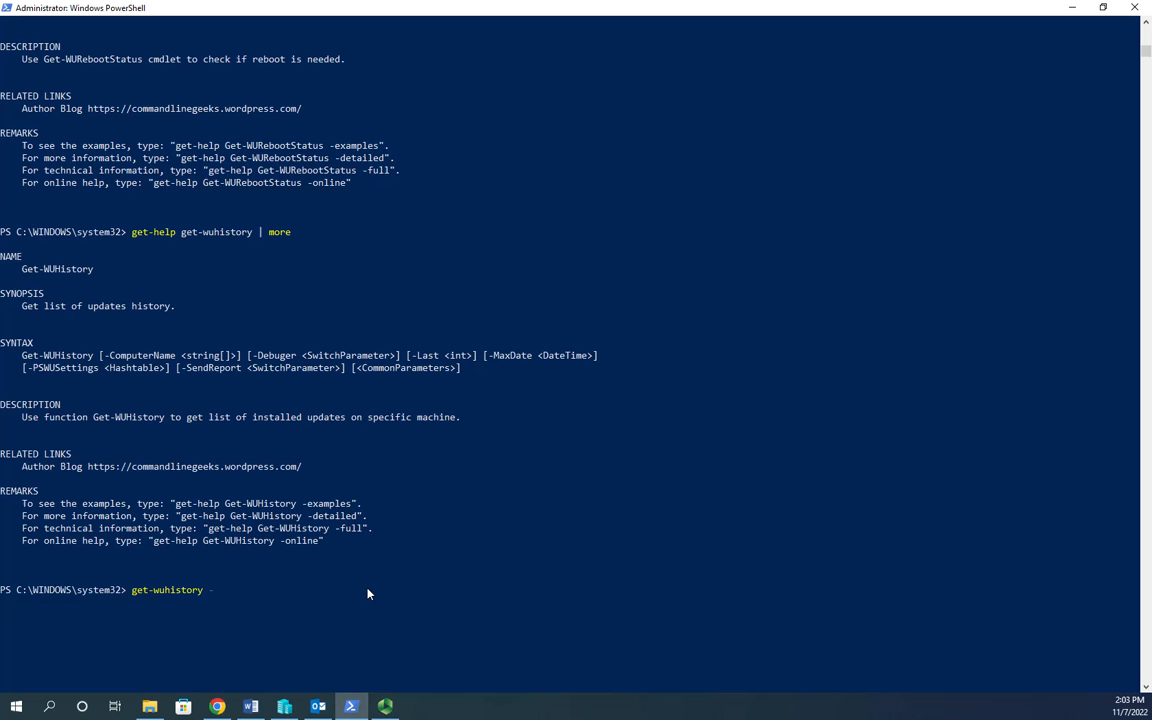
pyautogui.write('-last 15')
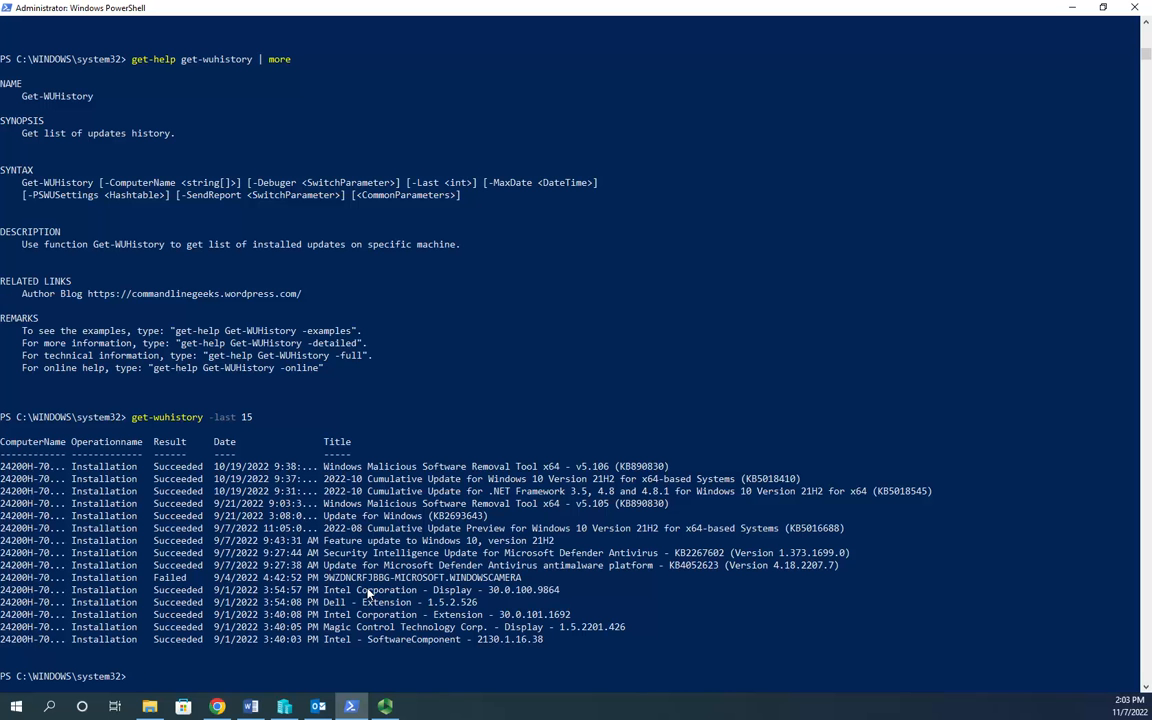
pyautogui.moveTo(280, 460)
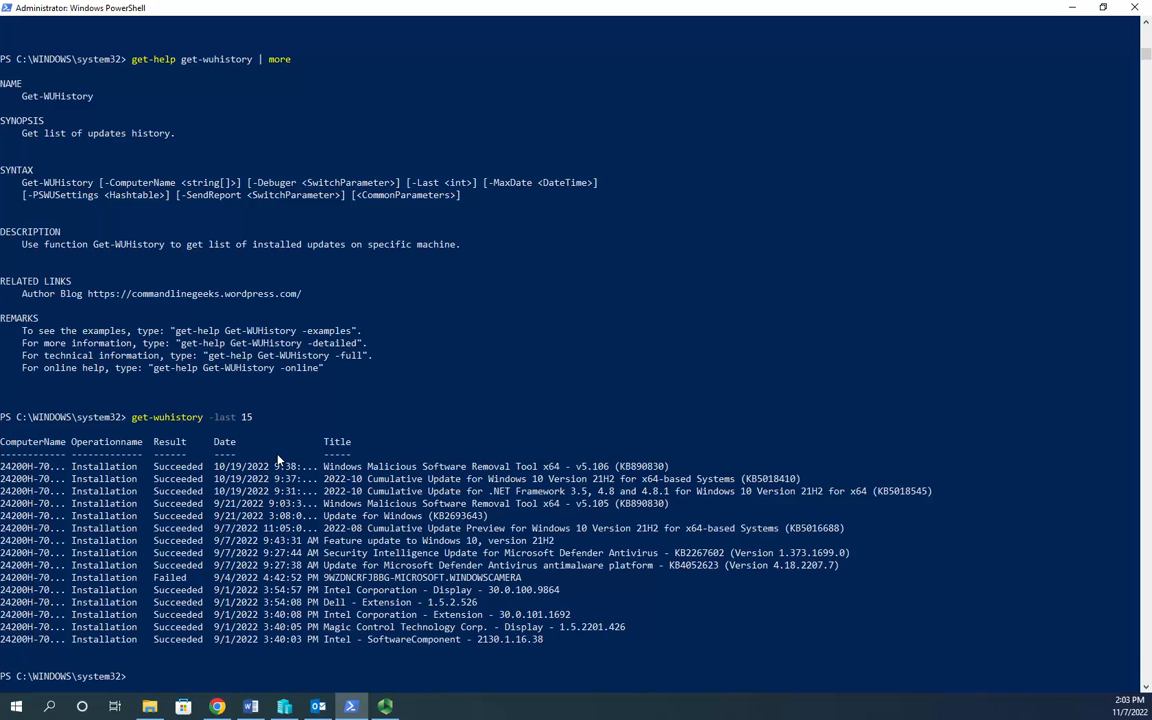
pyautogui.moveTo(246, 355)
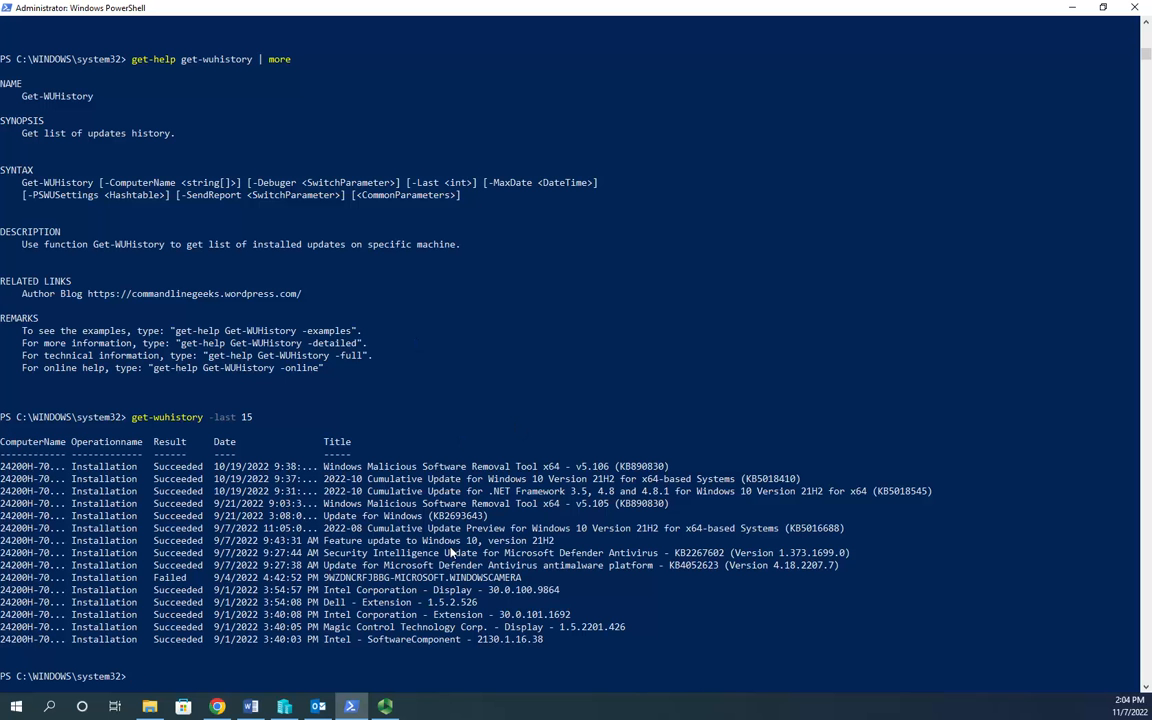
# - Enter get-wuhistory piped to Where-Object filtering Result -eq Failed
pyautogui.write('get-wuhistory | where-ob')
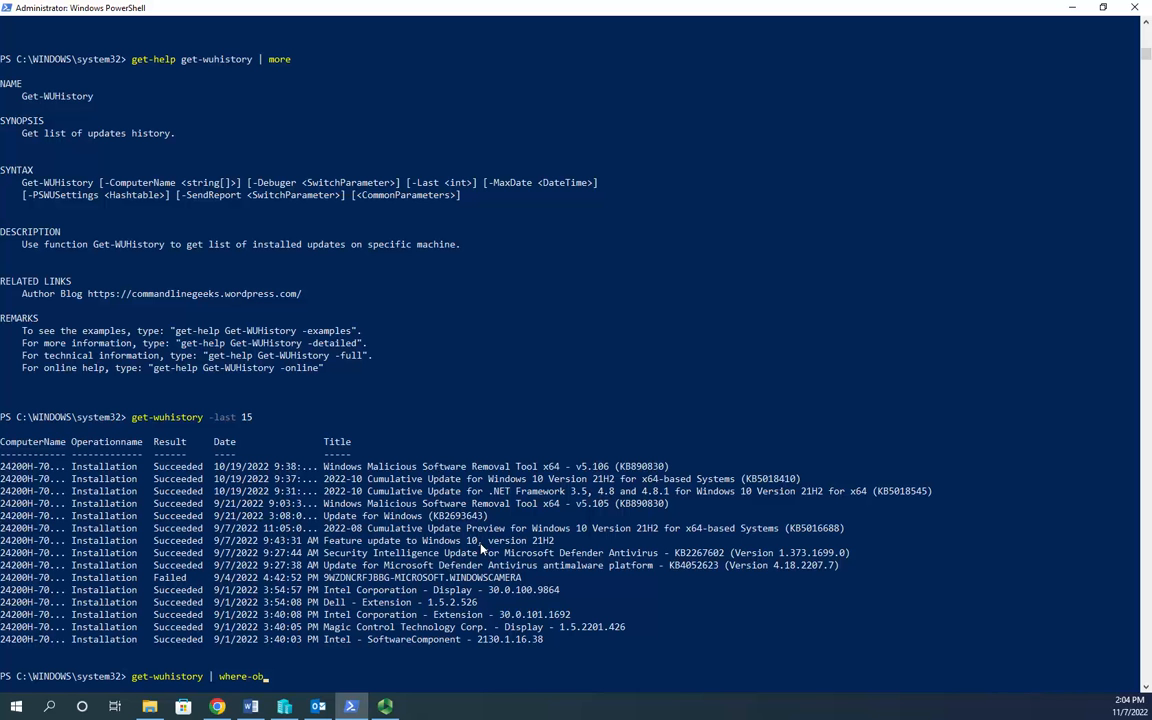
pyautogui.write('ject {$_.result')
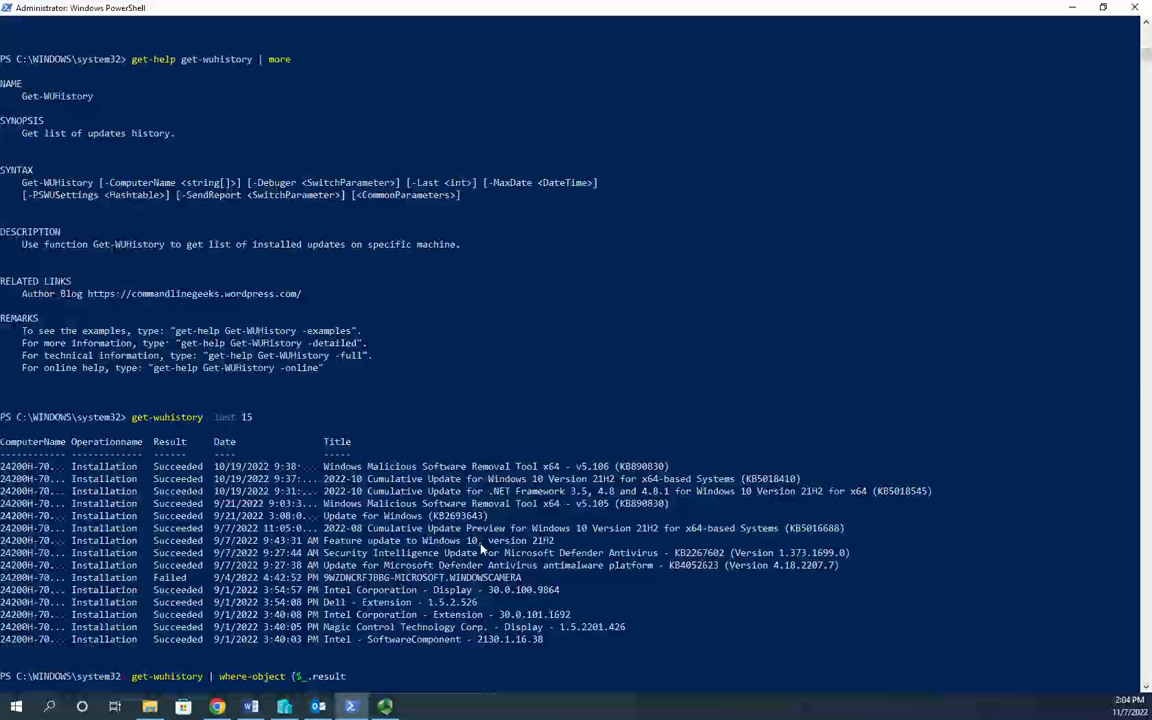
pyautogui.write('-eq "failed"')
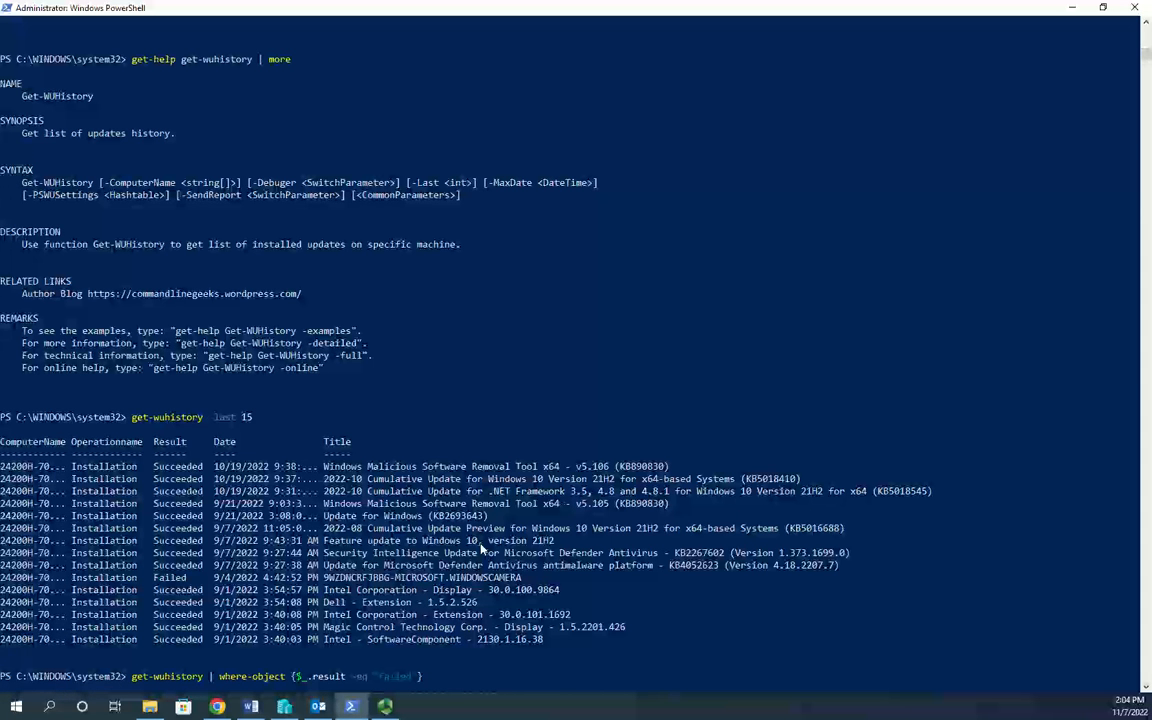
pyautogui.moveTo(557, 687)
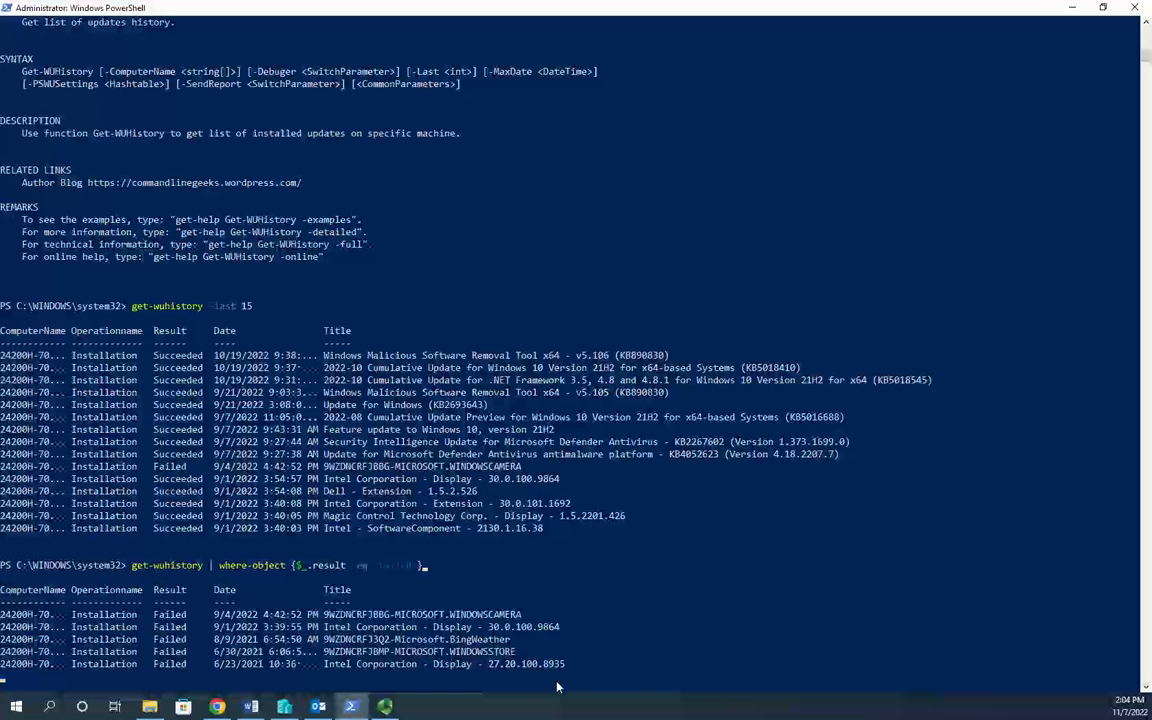
pyautogui.moveTo(176, 316)
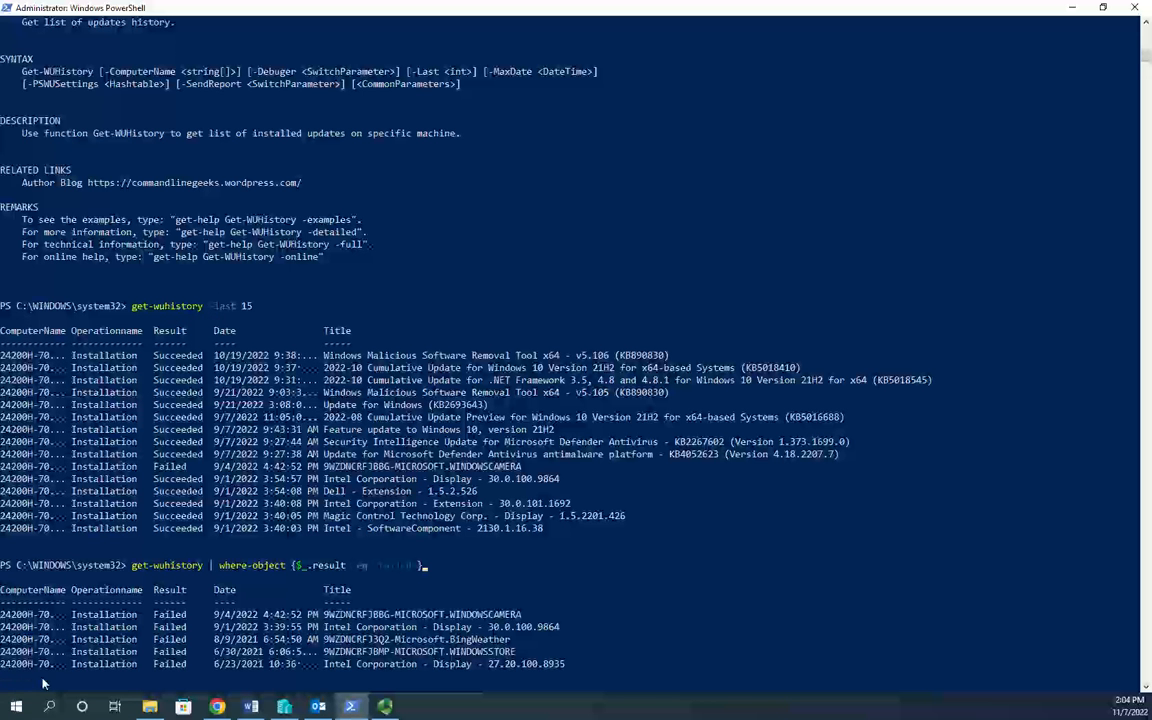
pyautogui.moveTo(487, 358)
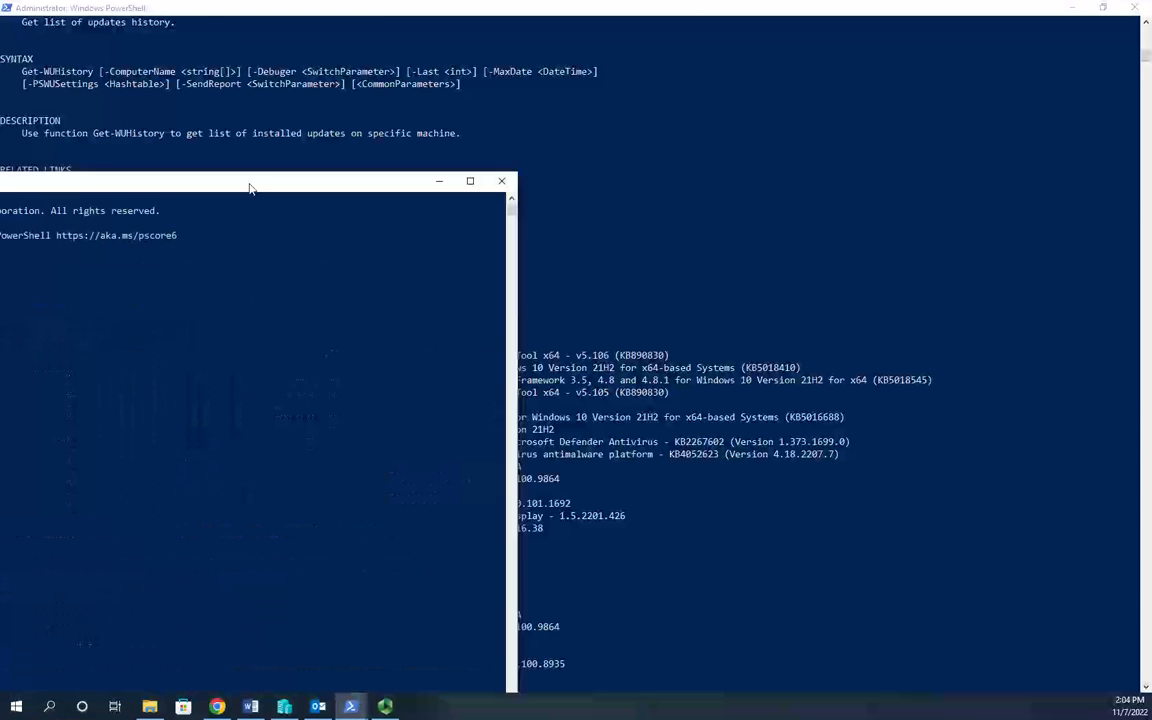
# - Maximize the new administrator PowerShell console to fill the screen
pyautogui.click(501, 181)
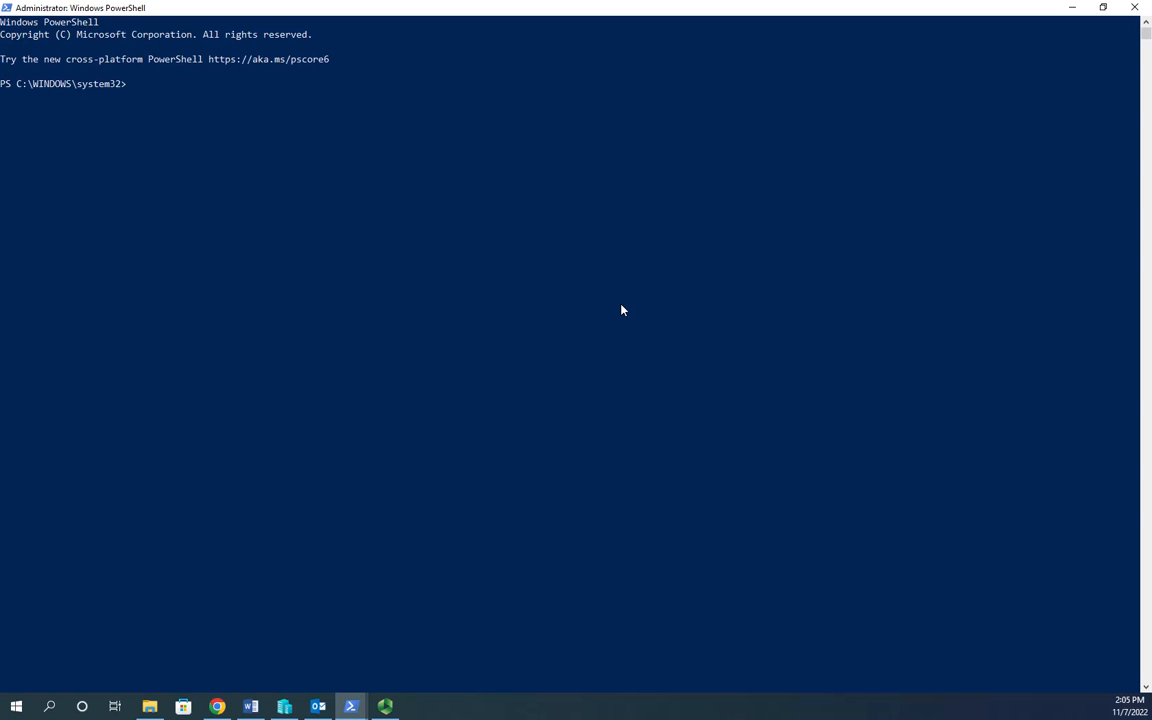
# - List the PSWindowsUpdate module's aliases and cmdlets with get-command -module pswindowsupdate
pyautogui.write('get-command')
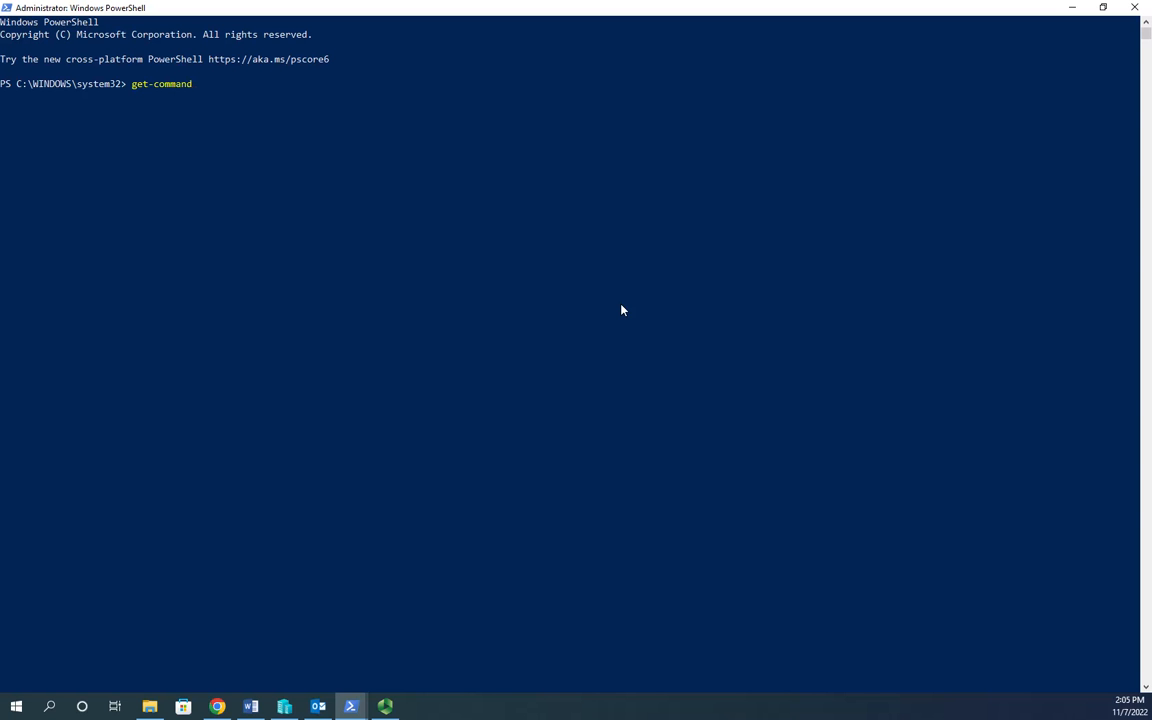
pyautogui.write('-module pswindowsupdate')
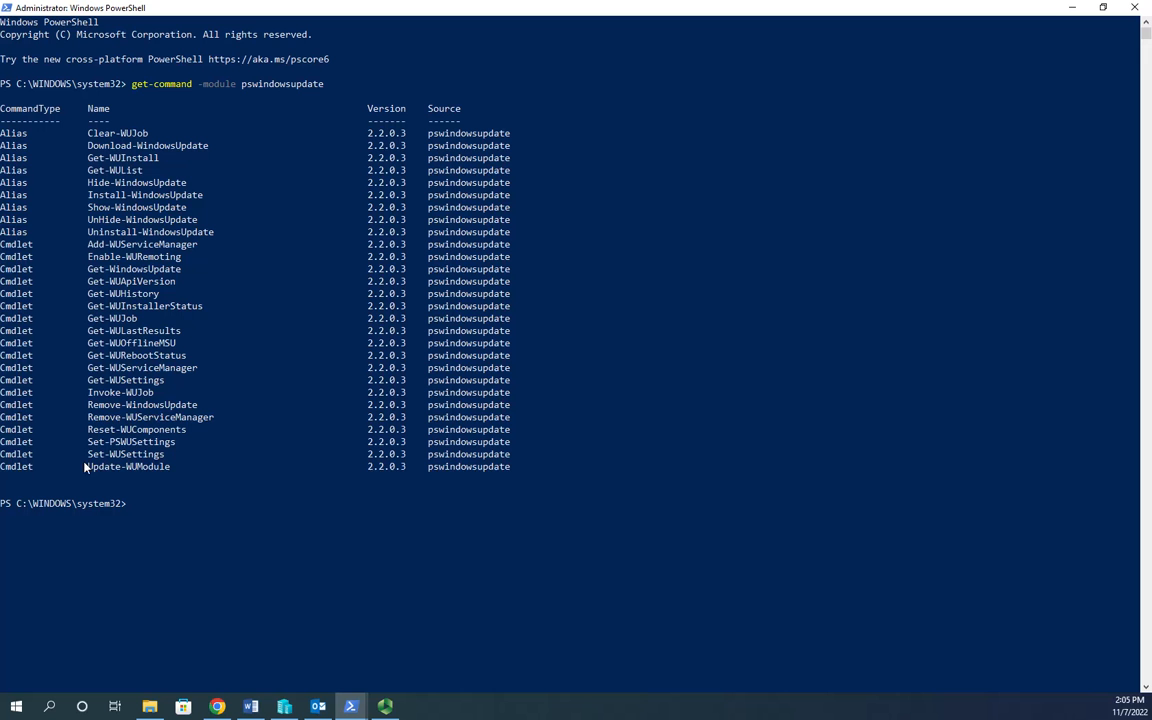
pyautogui.moveTo(55, 410)
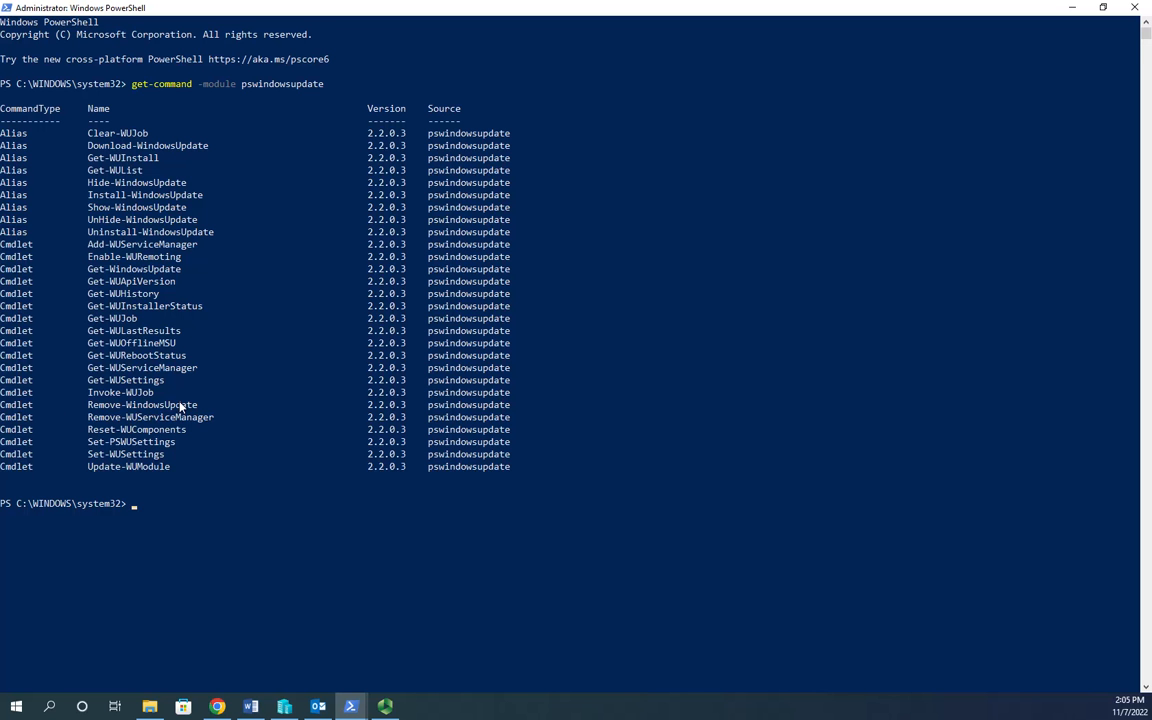
pyautogui.moveTo(653, 369)
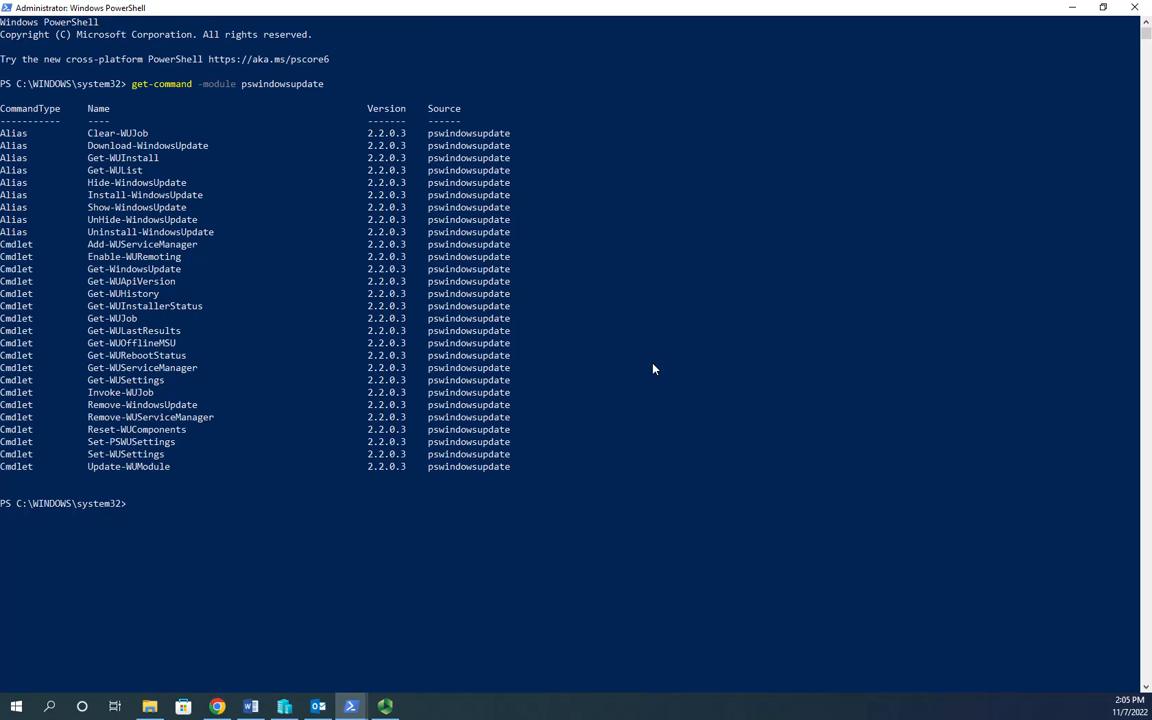
pyautogui.moveTo(10, 300)
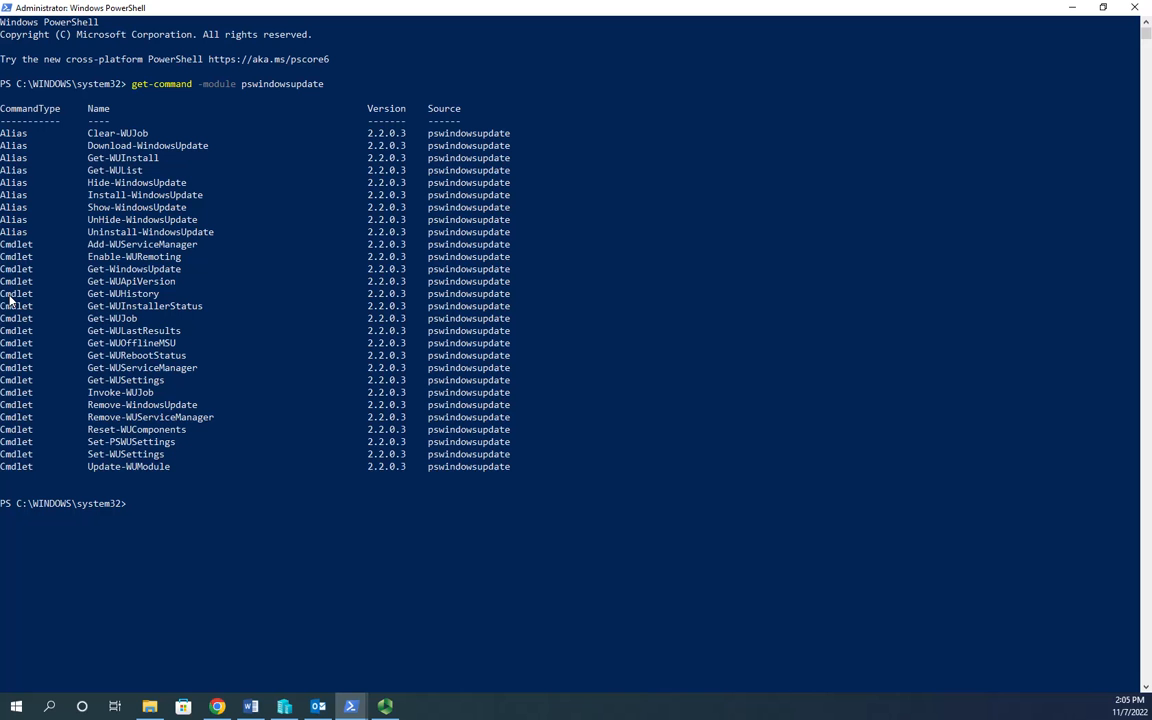
pyautogui.moveTo(187, 375)
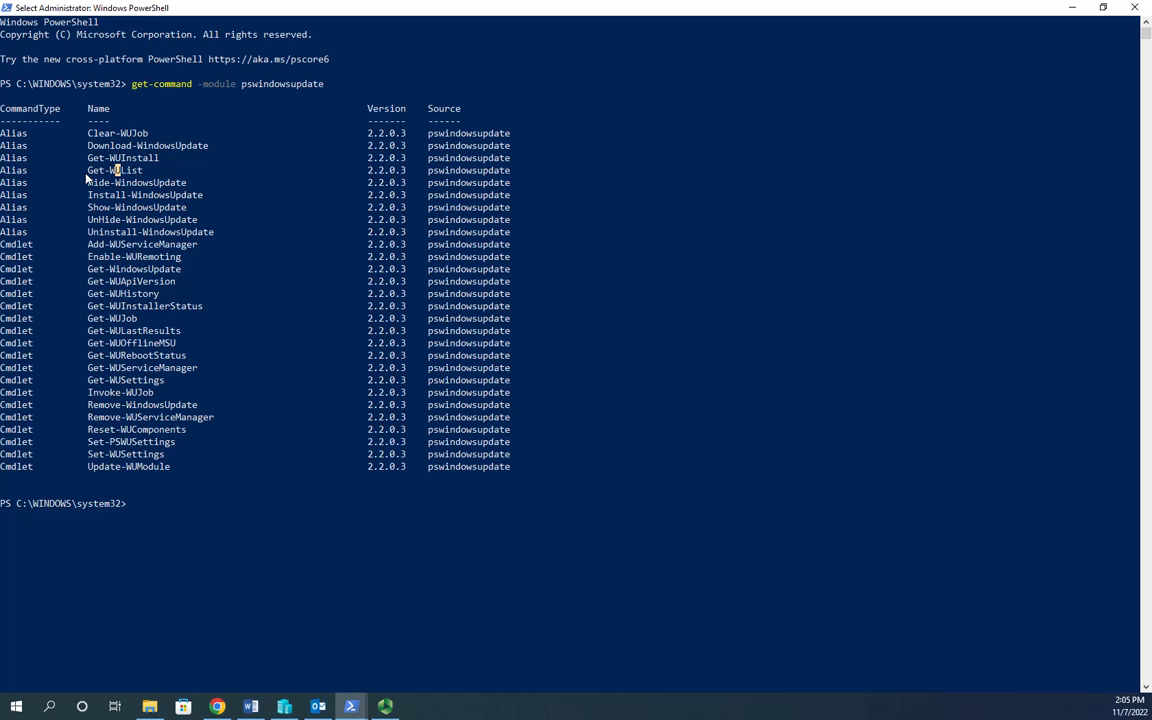
pyautogui.moveTo(88, 210)
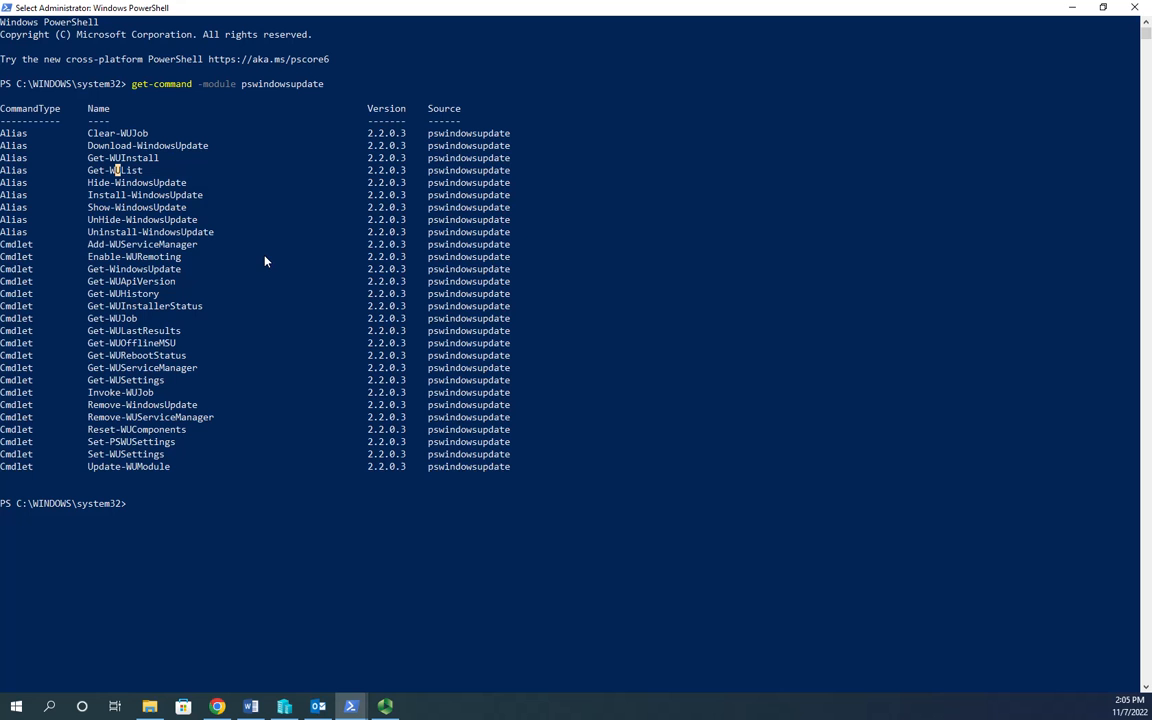
pyautogui.moveTo(280, 250)
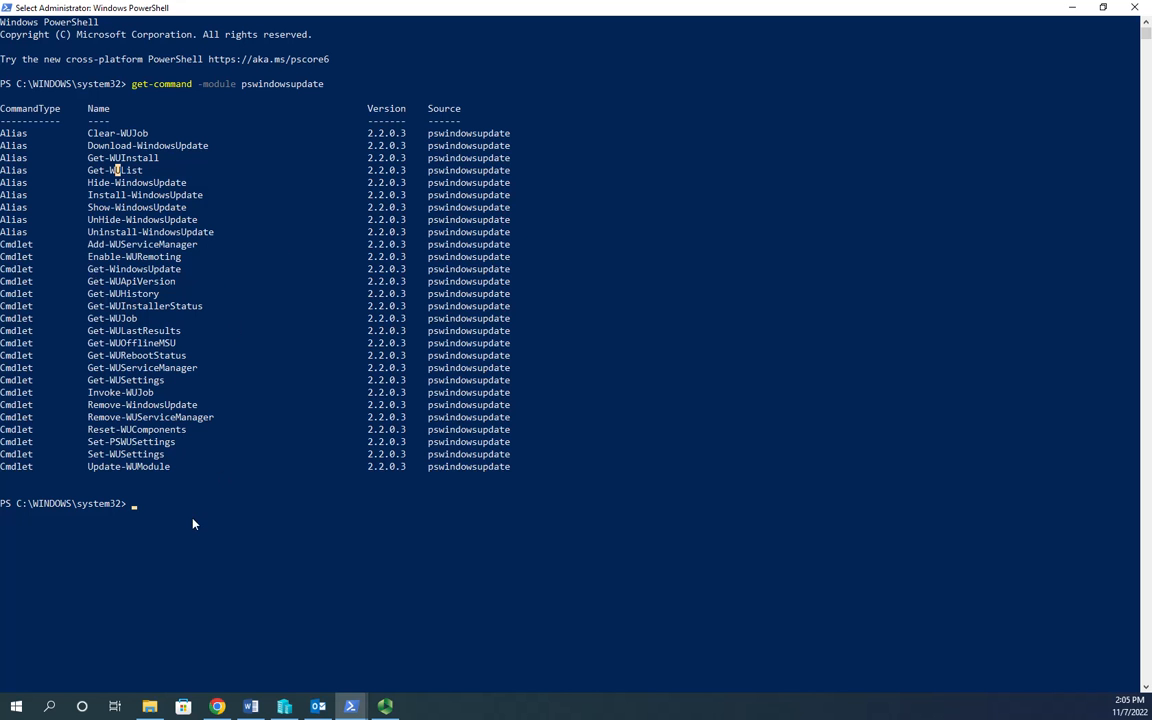
# - Run get-windowsupdate, which reports no available updates, and stage the -install form
pyautogui.write('get-wind')
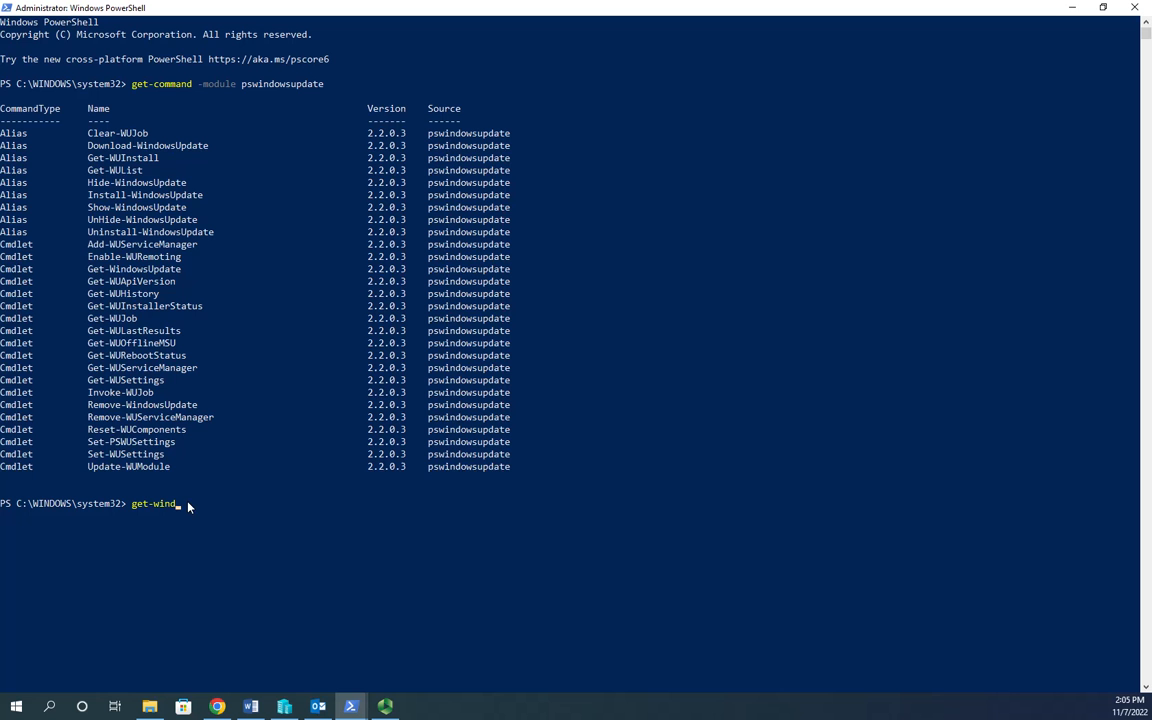
pyautogui.write('owsupdate')
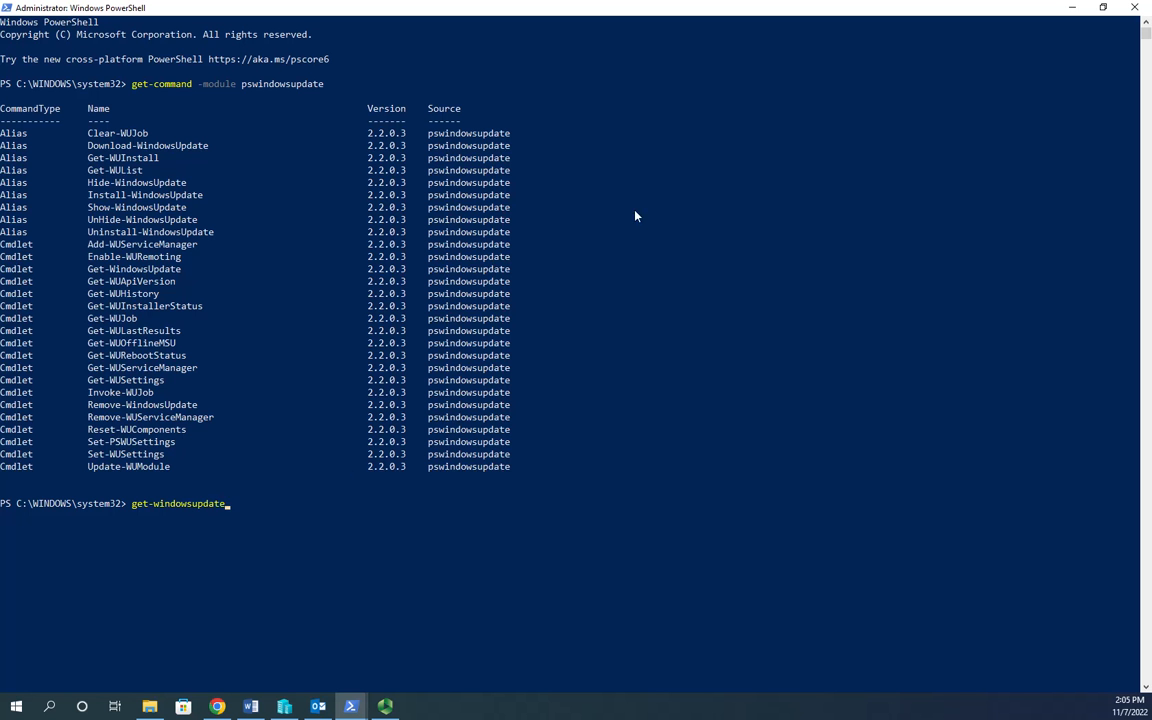
pyautogui.moveTo(790, 193)
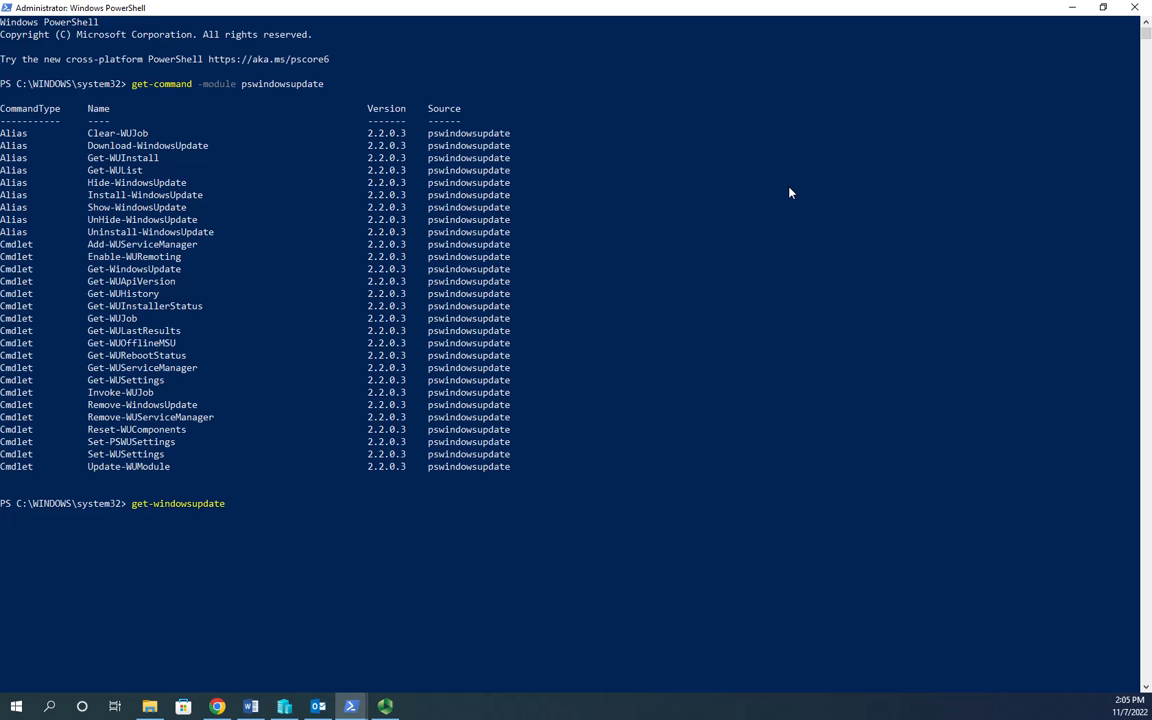
pyautogui.press('Return')
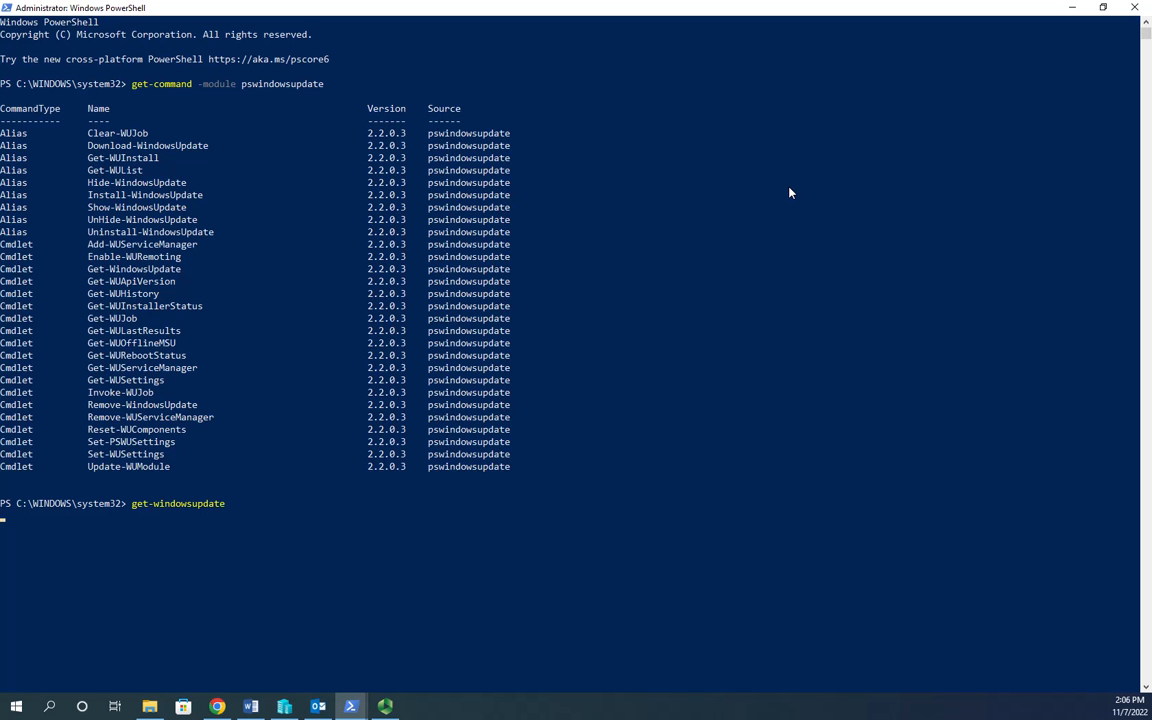
pyautogui.press('Return')
pyautogui.write('get-windowsupdate -install')
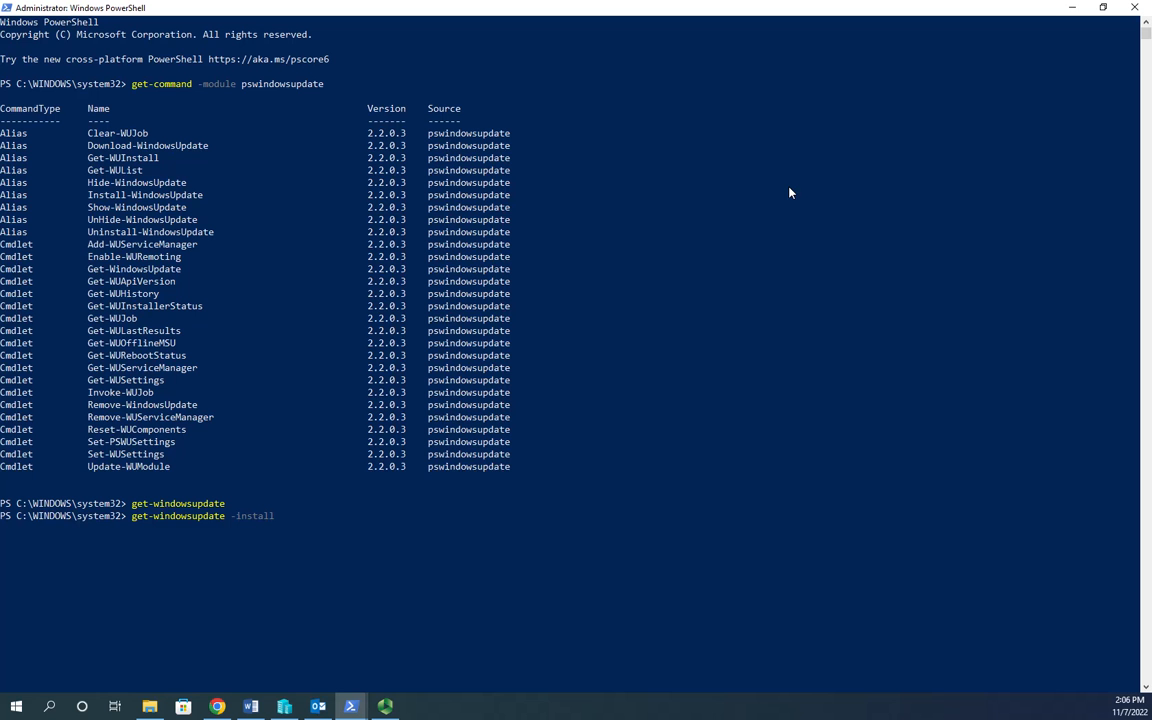
# - Run get-windowsupdate -install, which returns to a fresh prompt with no output
pyautogui.press('Return')
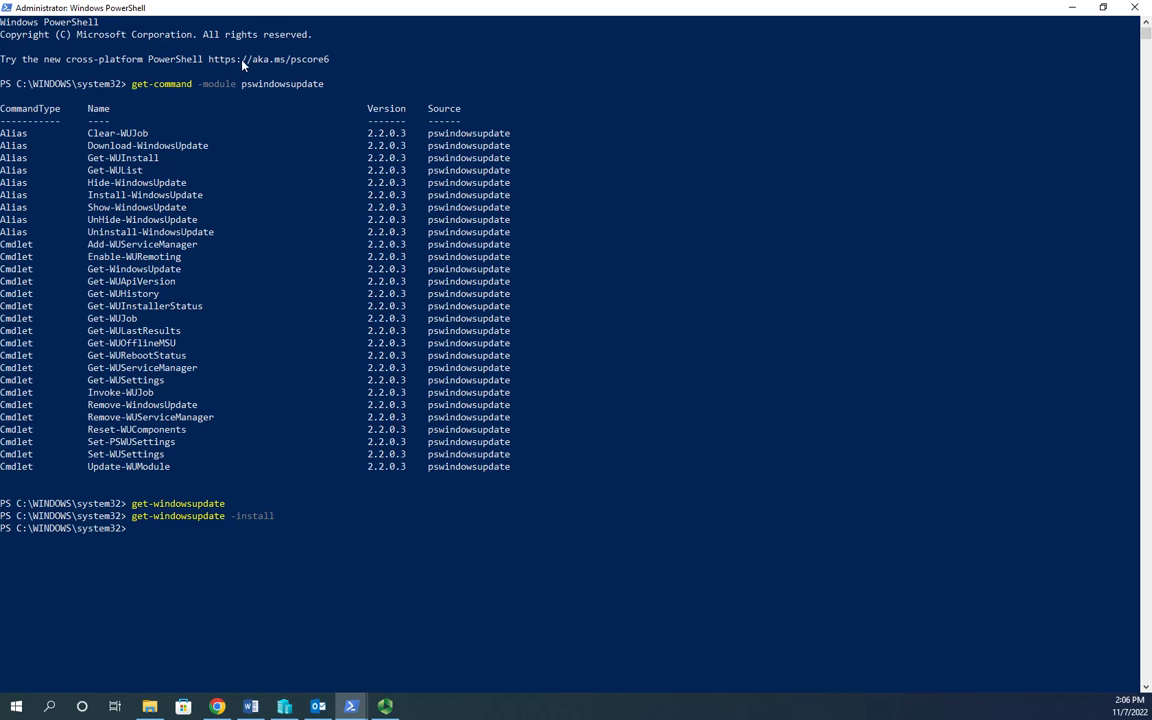
pyautogui.moveTo(428, 70)
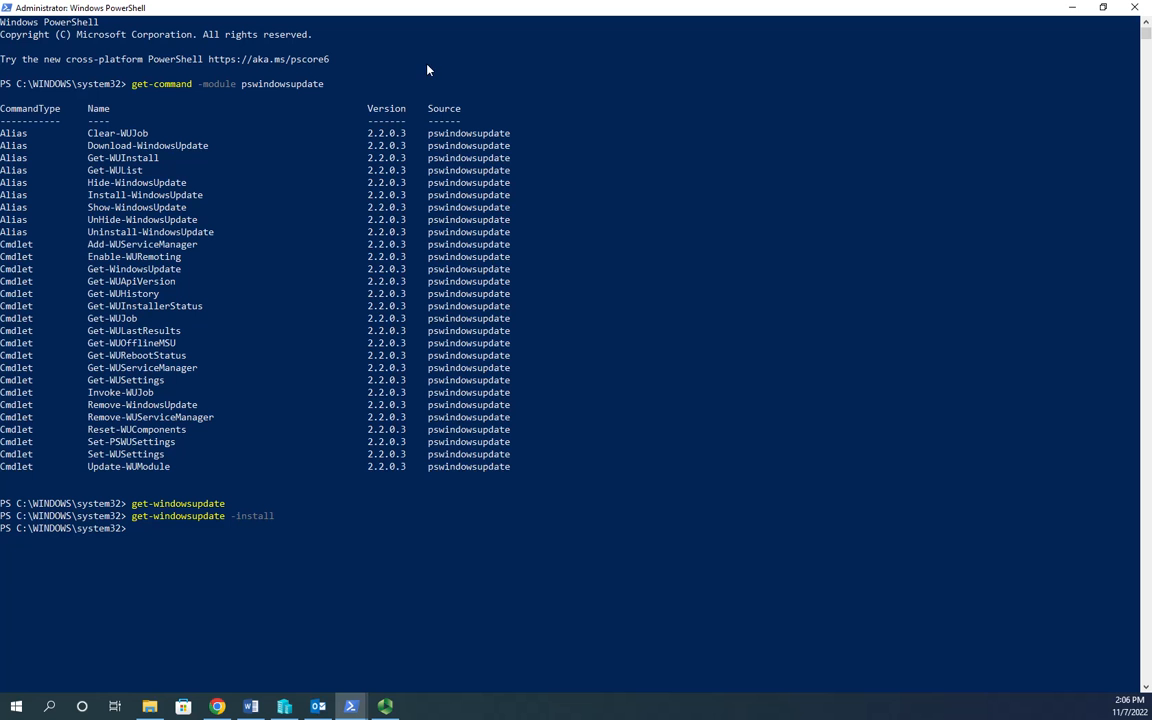
pyautogui.moveTo(434, 175)
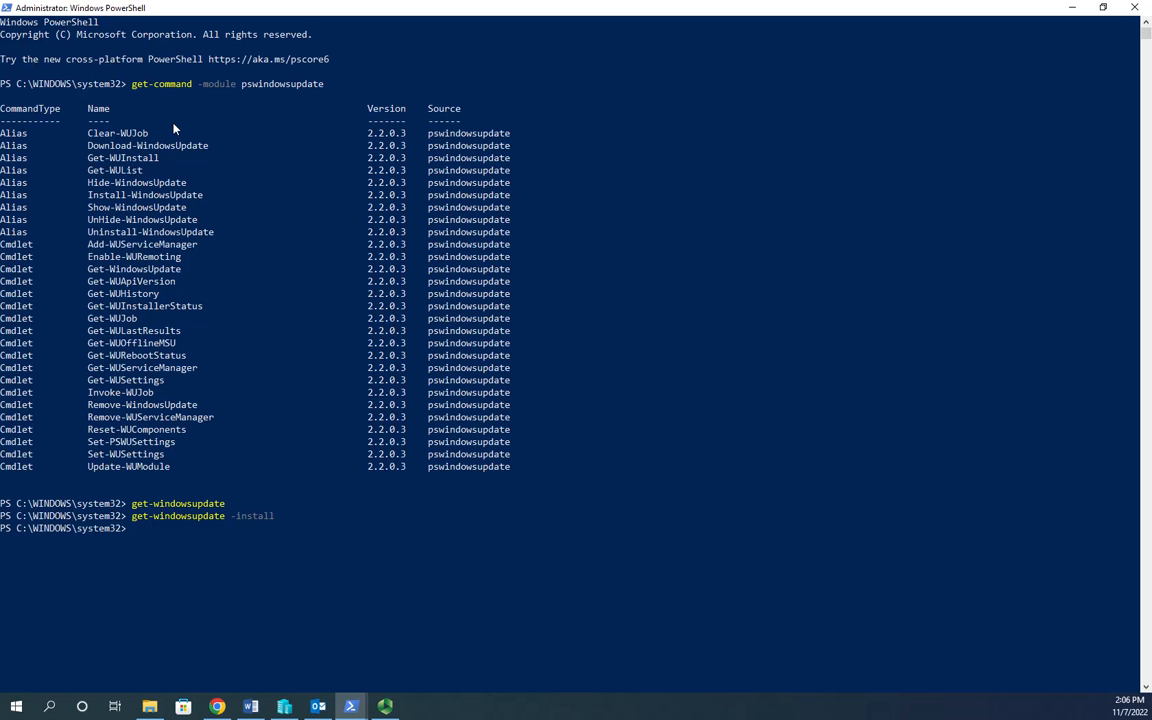
pyautogui.moveTo(657, 113)
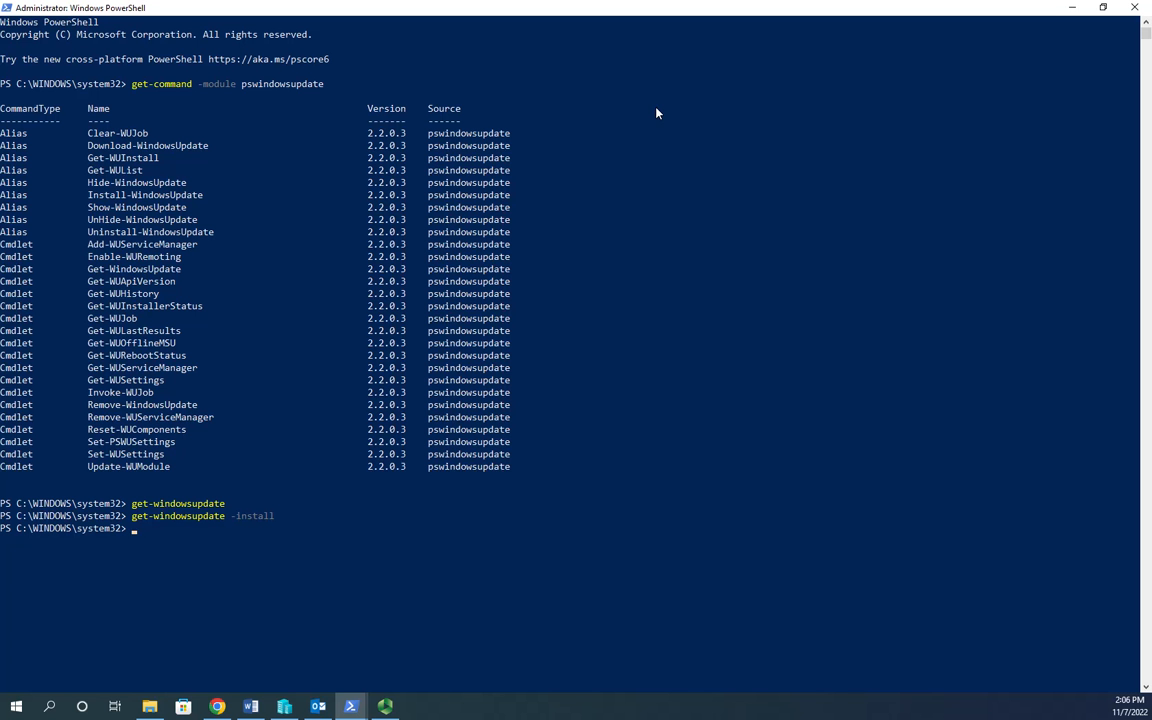
pyautogui.moveTo(1088, 71)
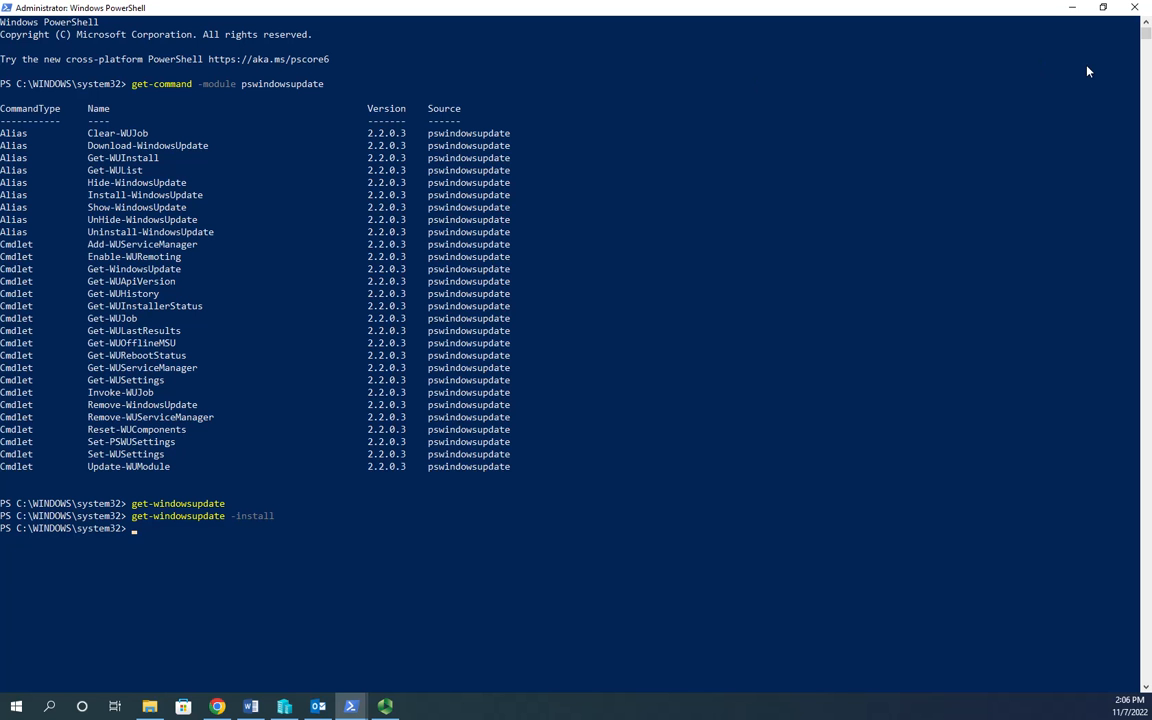